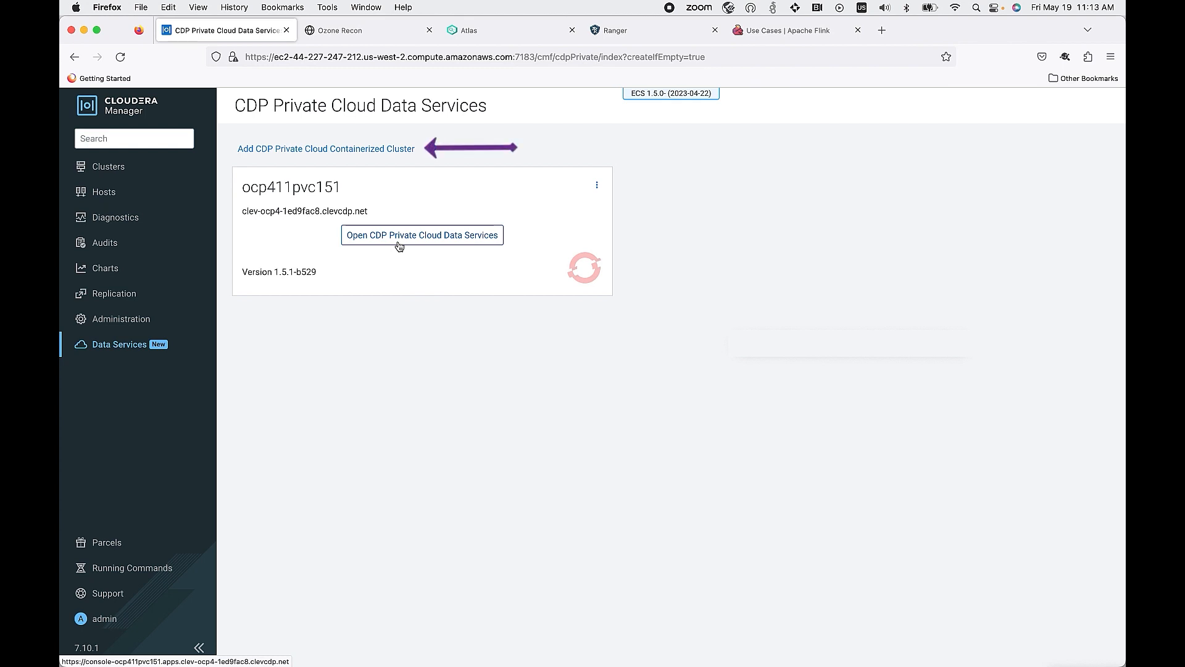
- Explore the add containerized cluster wizard's existing-platform and air-gapped install options
{"action": "left_click", "coordinate": [325, 148]}
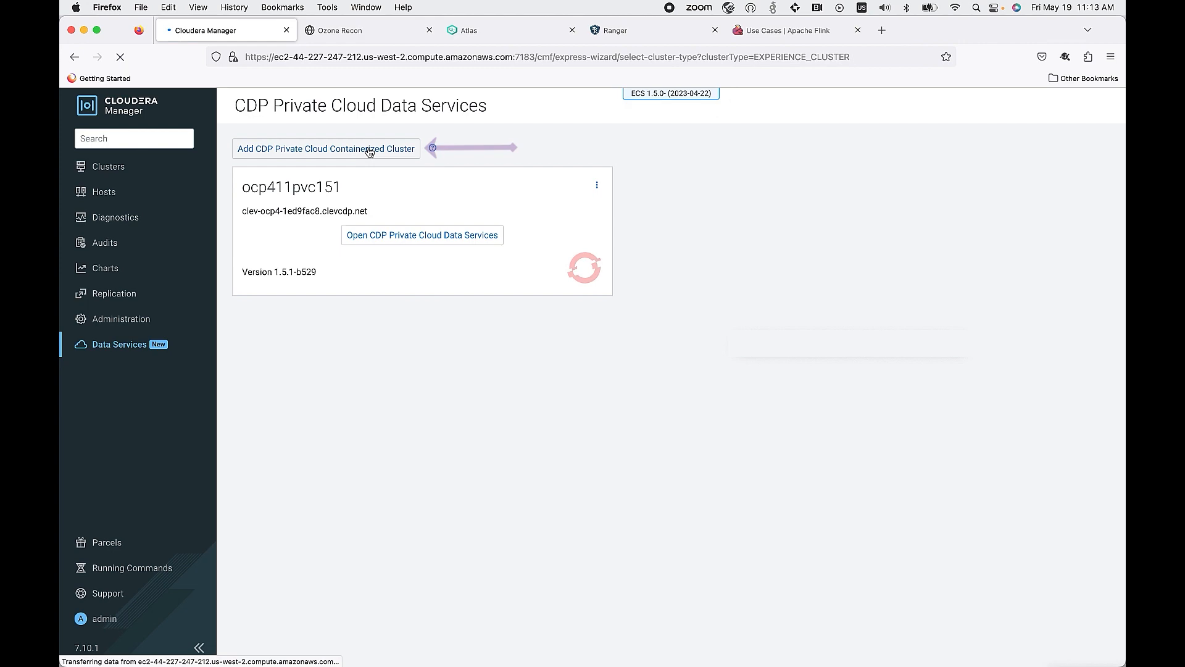
{"action": "left_click", "coordinate": [326, 148]}
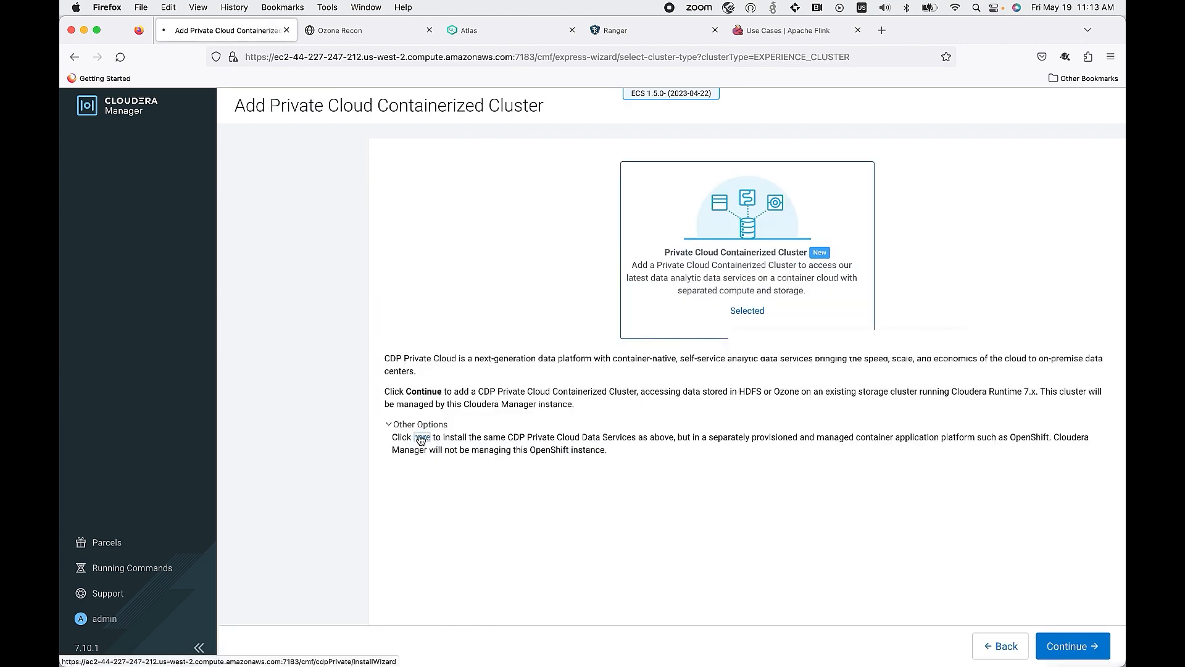
{"action": "left_click", "coordinate": [421, 439]}
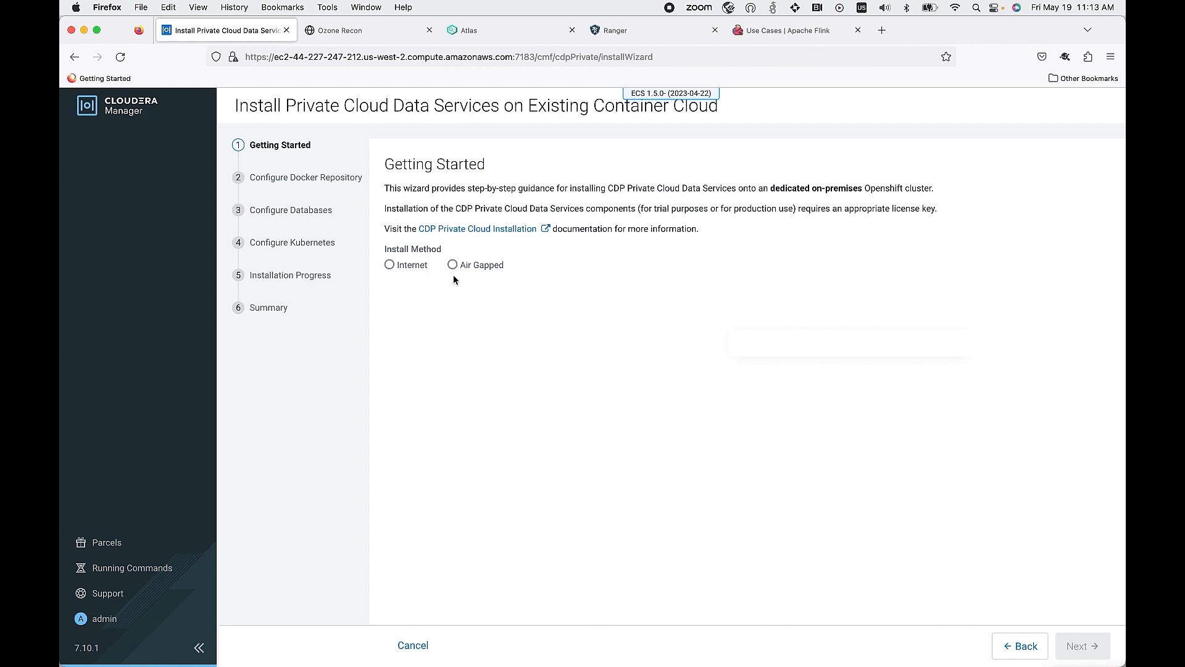
{"action": "left_click", "coordinate": [452, 265]}
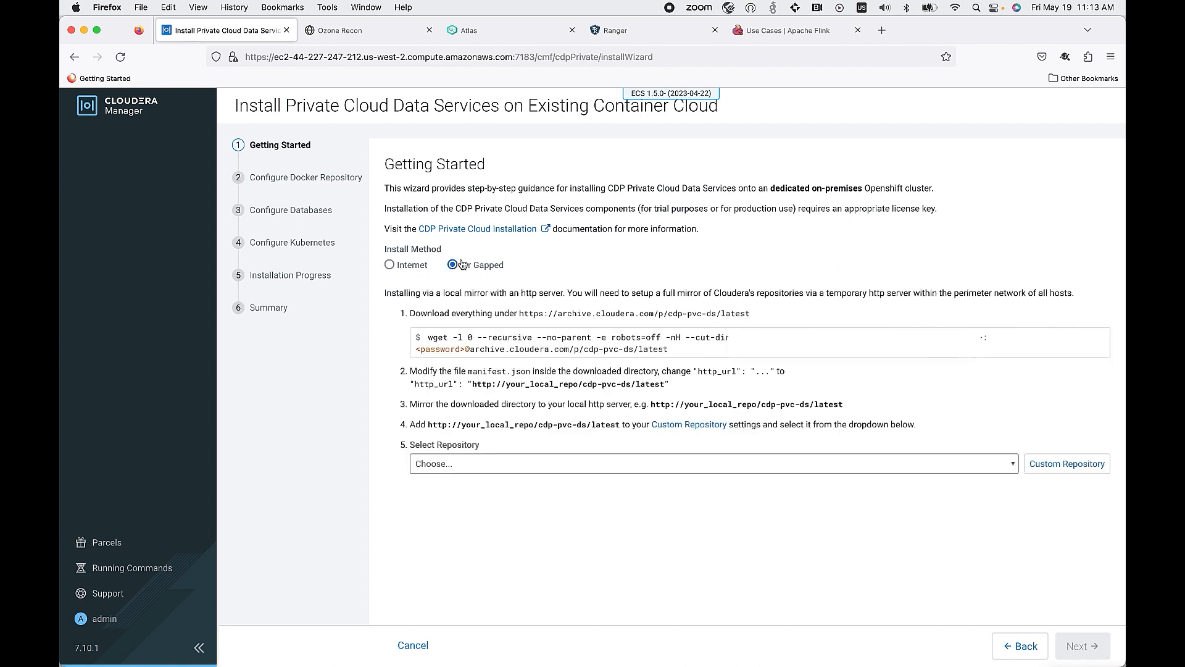
{"action": "left_click", "coordinate": [453, 265]}
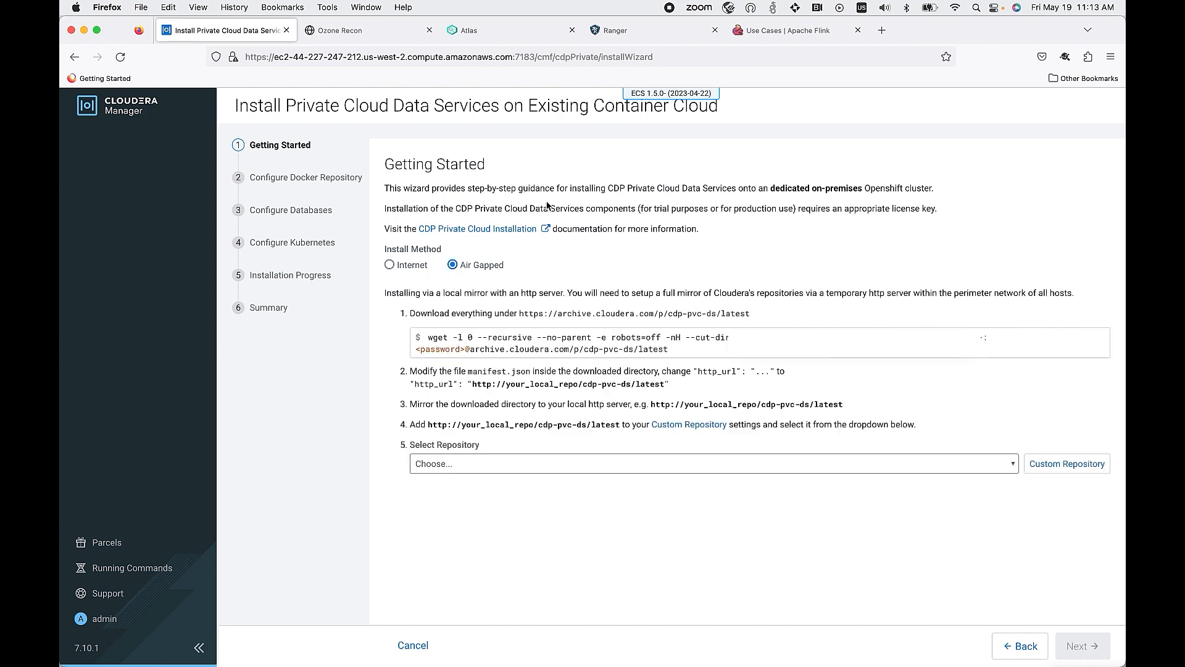
{"action": "mouse_move", "coordinate": [633, 200]}
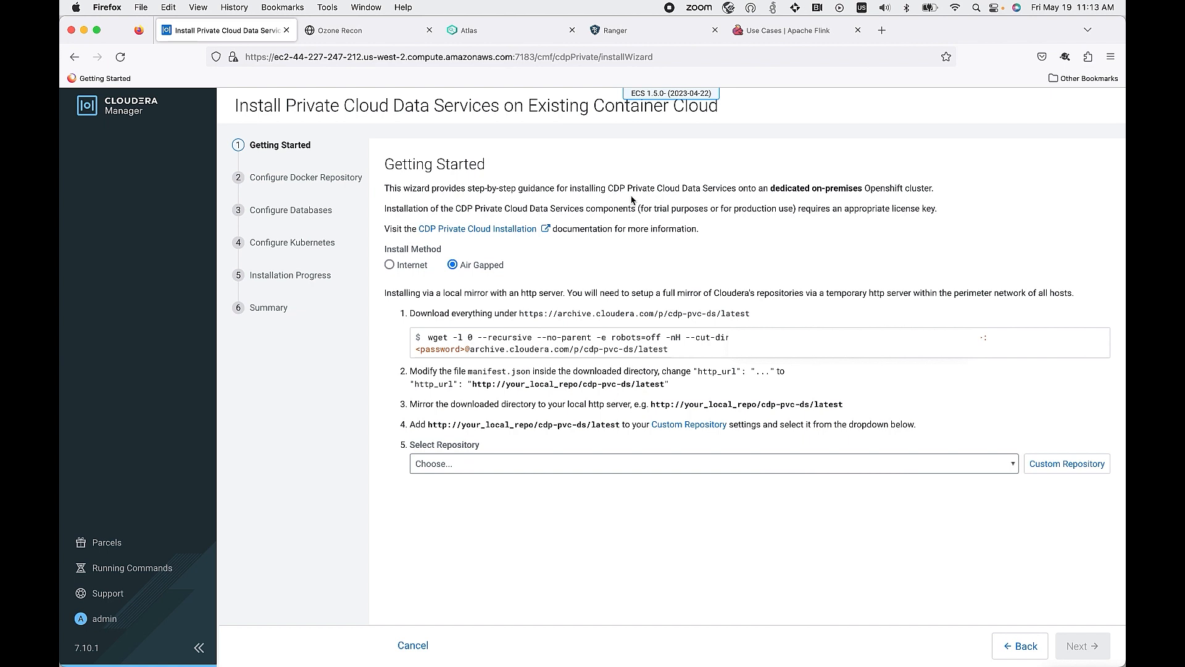
{"action": "mouse_move", "coordinate": [771, 185]}
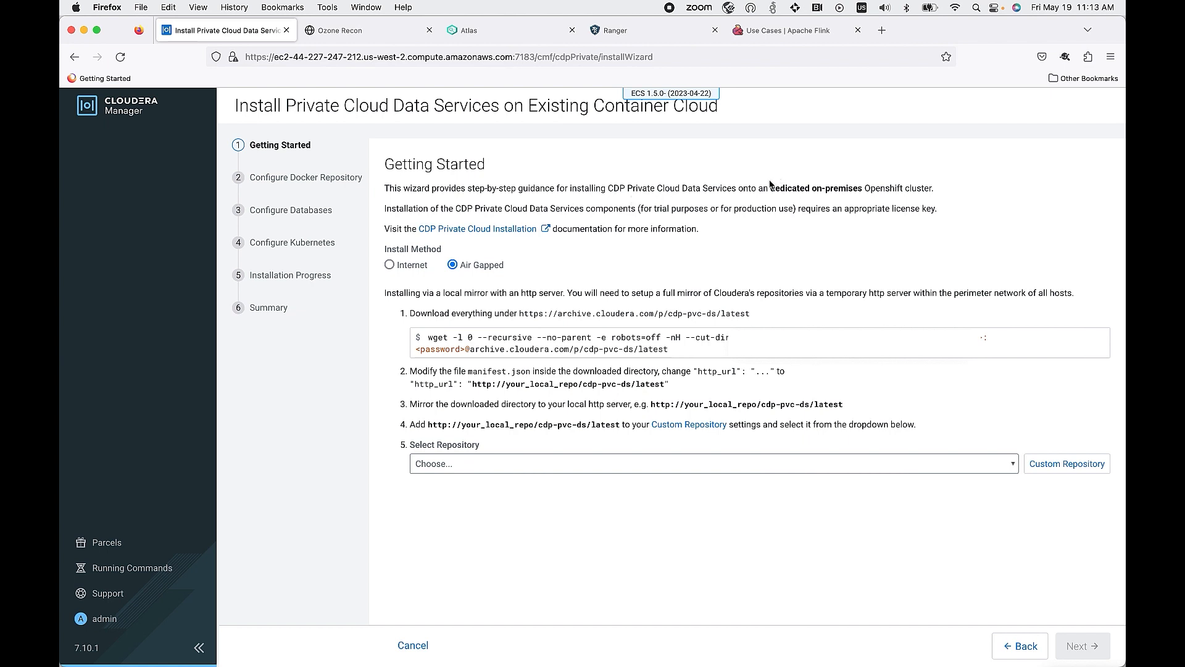
{"action": "left_click_drag", "start_coordinate": [770, 188], "coordinate": [933, 188]}
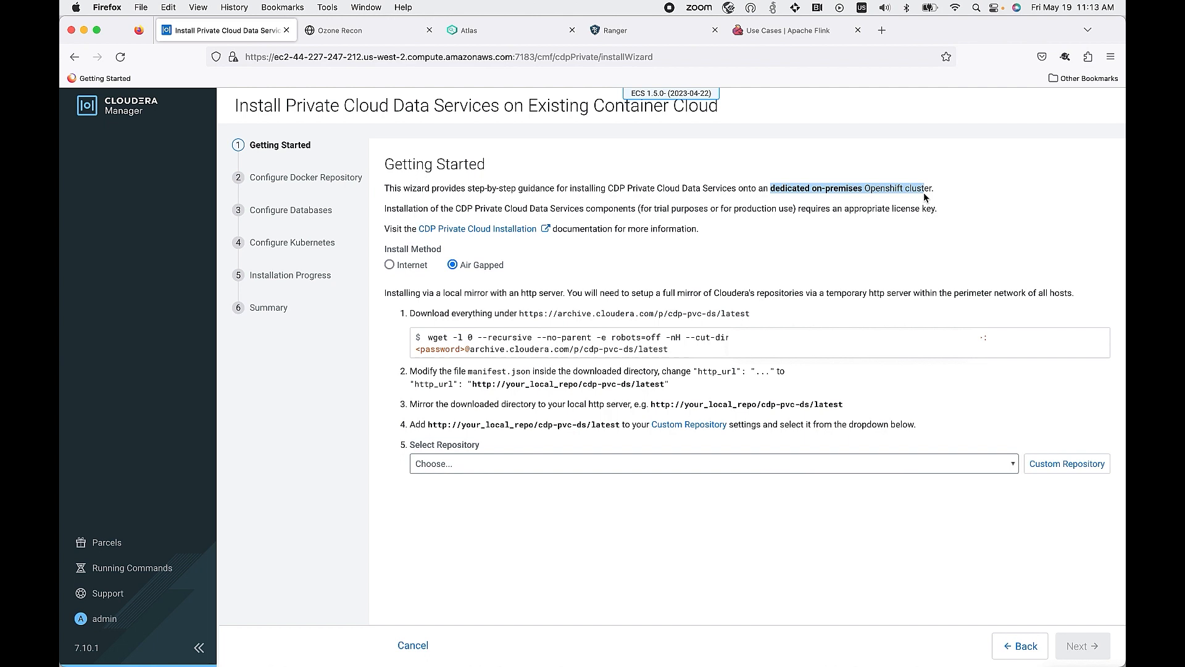
- Return to the cluster overview and open its Data Warehouse service in the private cloud console
{"action": "left_click", "coordinate": [118, 344]}
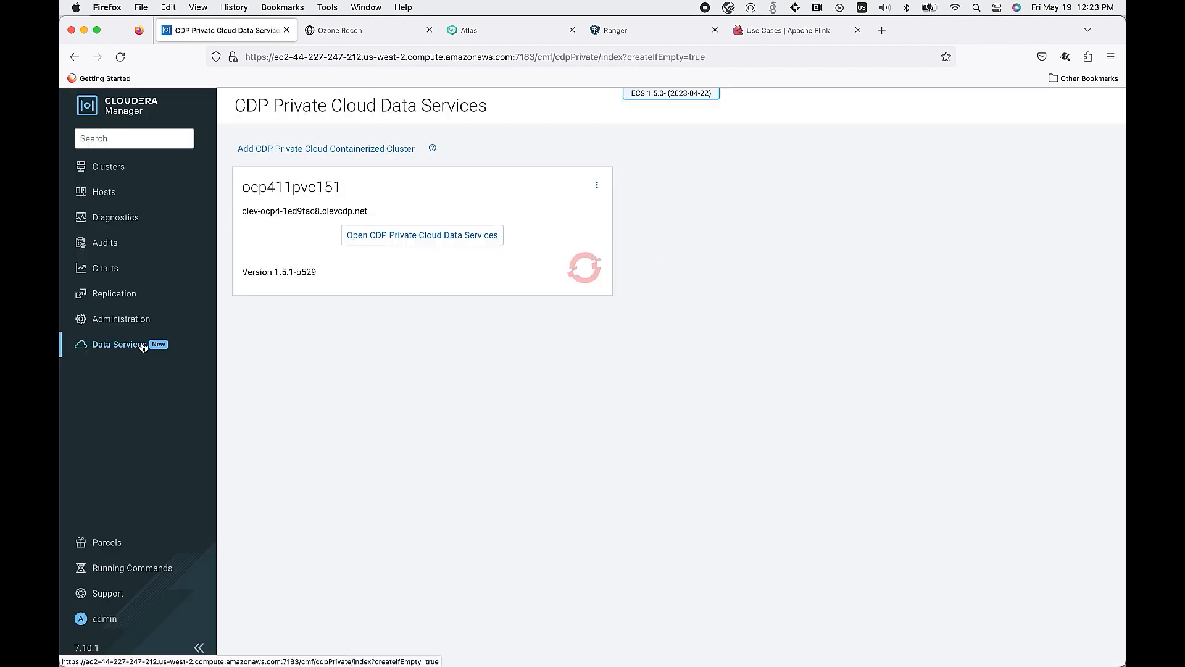
{"action": "mouse_move", "coordinate": [422, 235]}
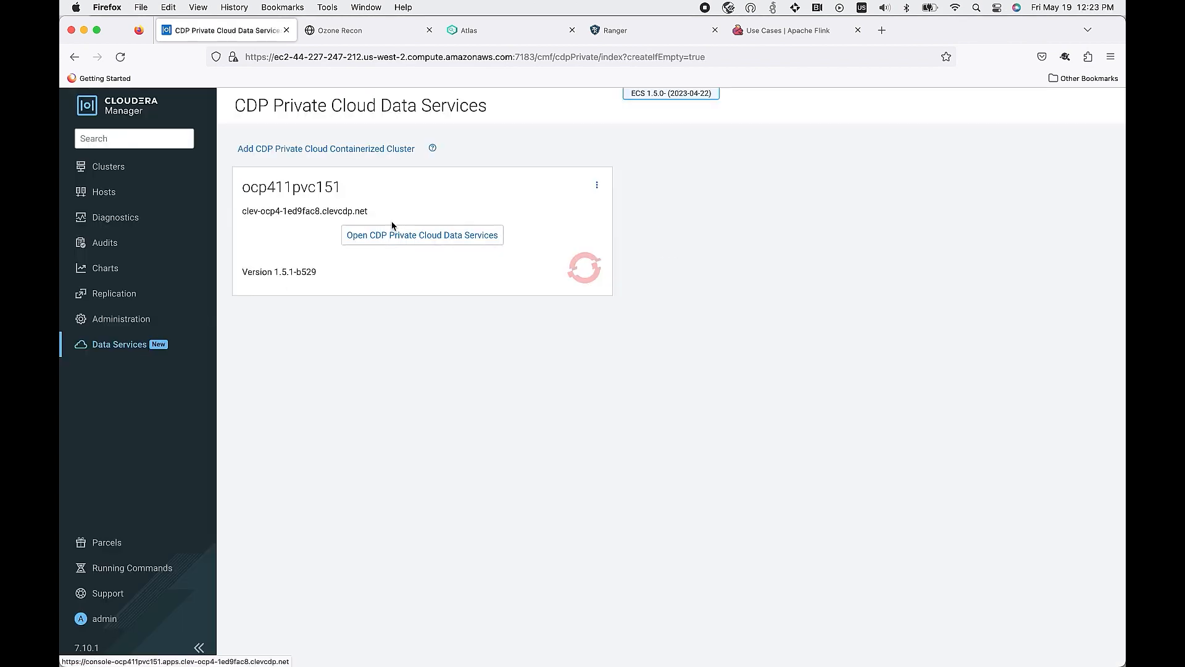
{"action": "left_click", "coordinate": [421, 234]}
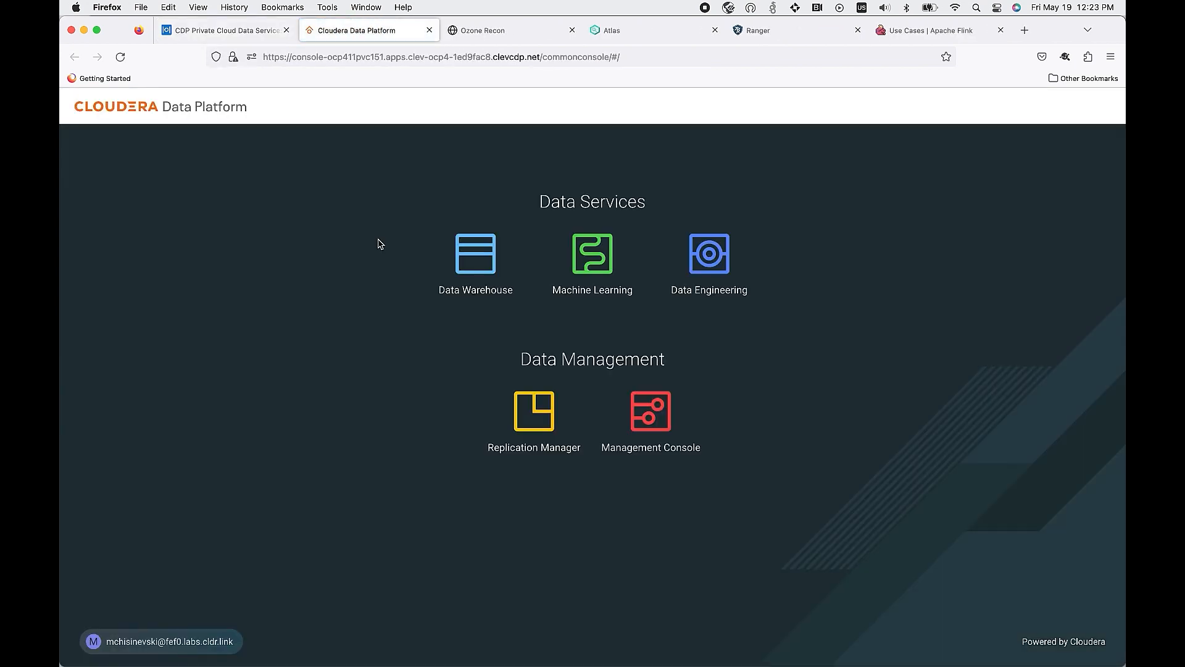
{"action": "mouse_move", "coordinate": [471, 269]}
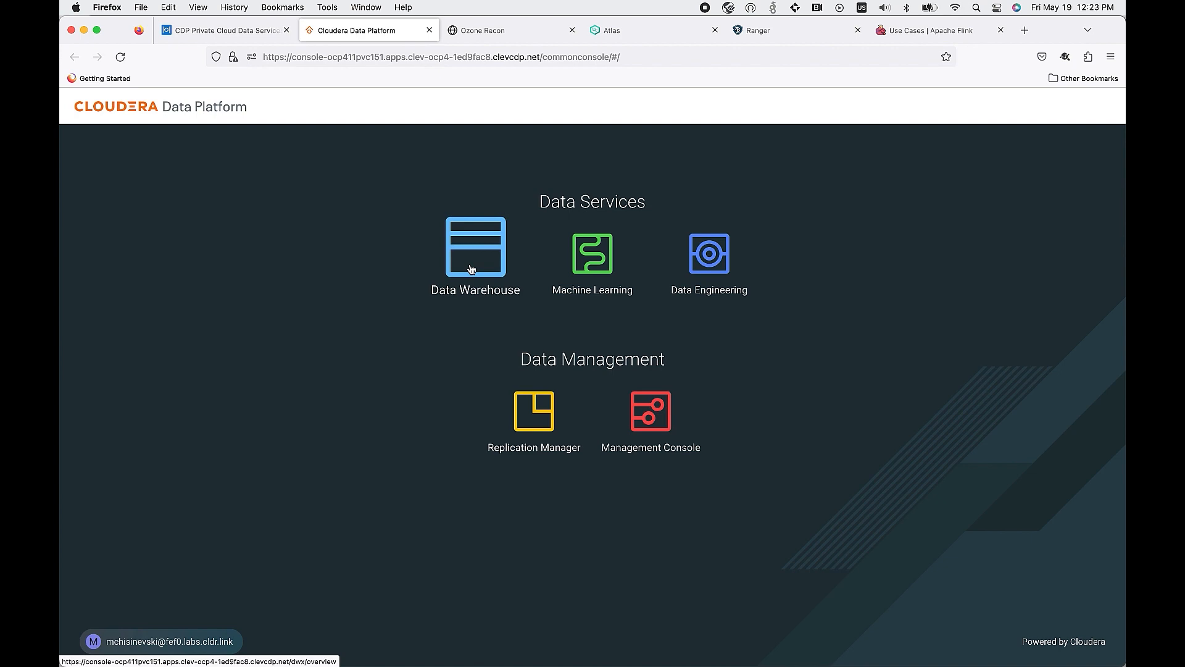
{"action": "left_click", "coordinate": [475, 247]}
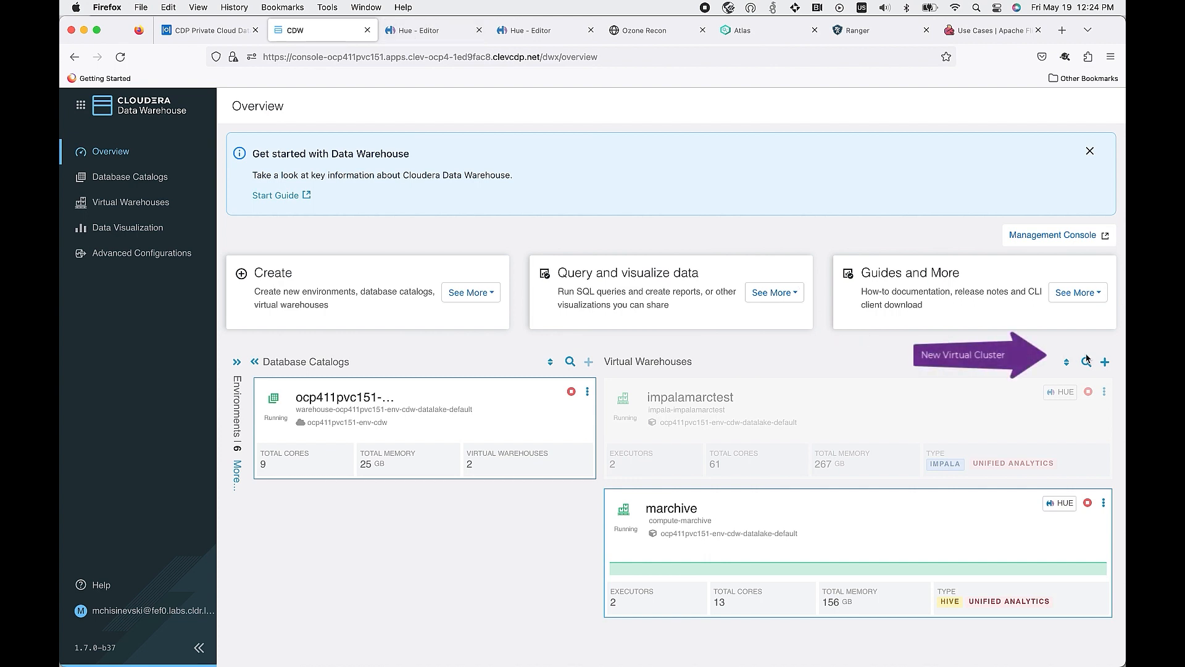
{"action": "mouse_move", "coordinate": [1105, 362]}
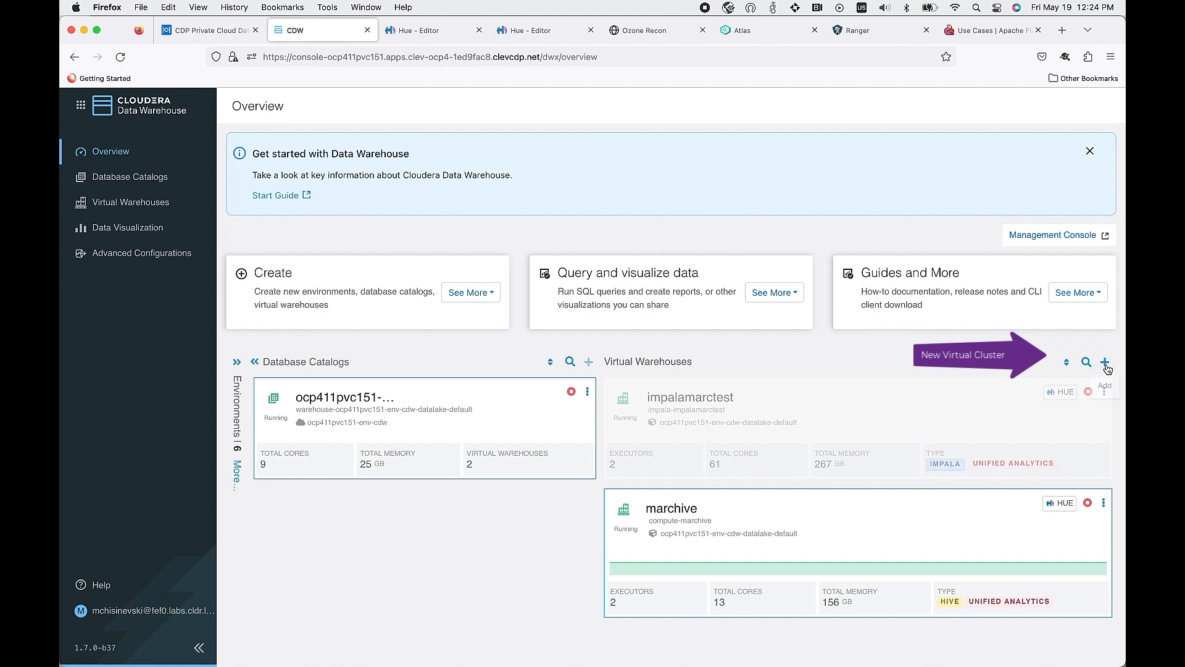
{"action": "mouse_move", "coordinate": [1105, 367]}
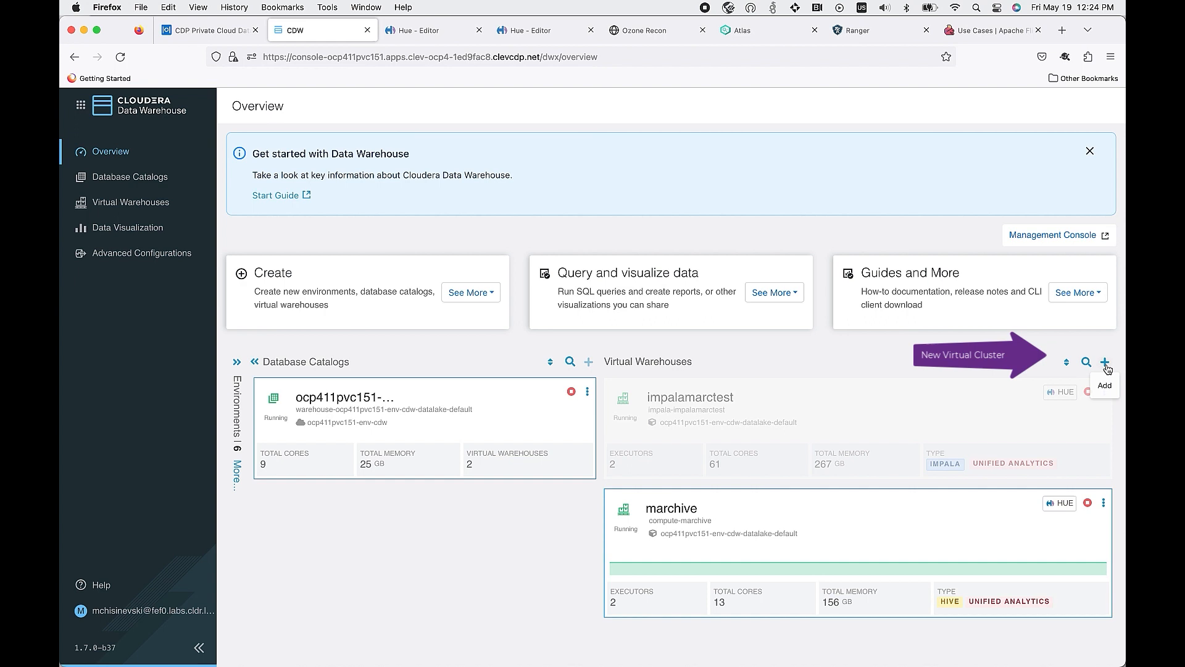
- Create virtual warehouse 'hive' sized xsmall with 2 executors and query isolation enabled
{"action": "left_click", "coordinate": [1105, 361]}
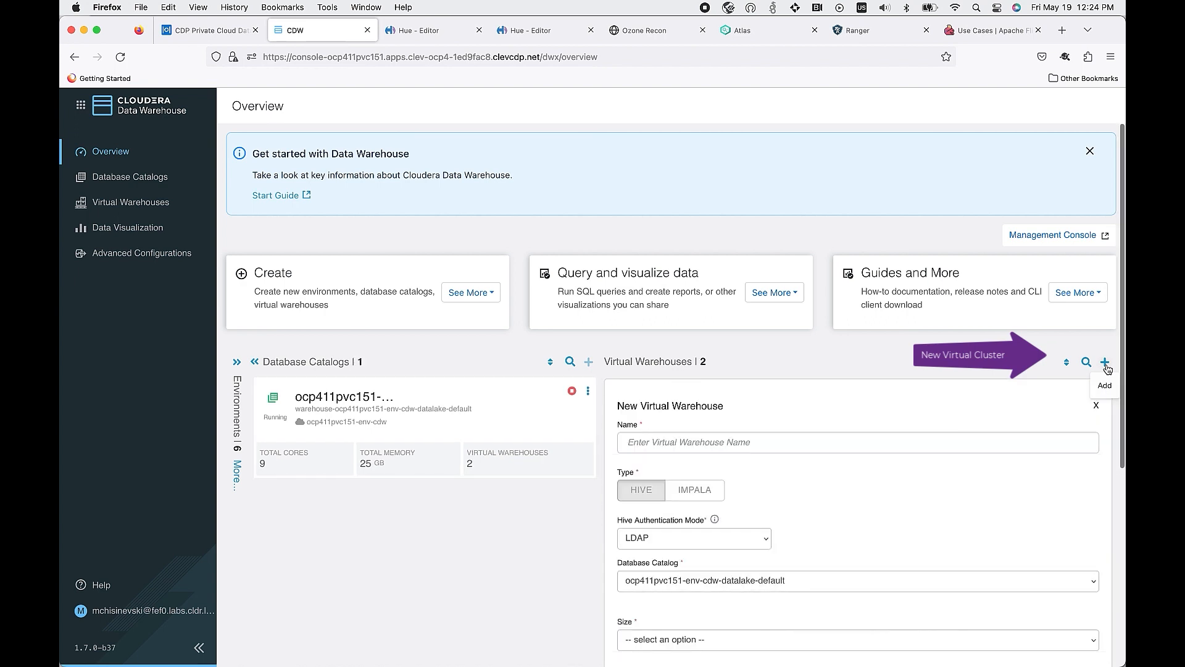
{"action": "left_click", "coordinate": [857, 442]}
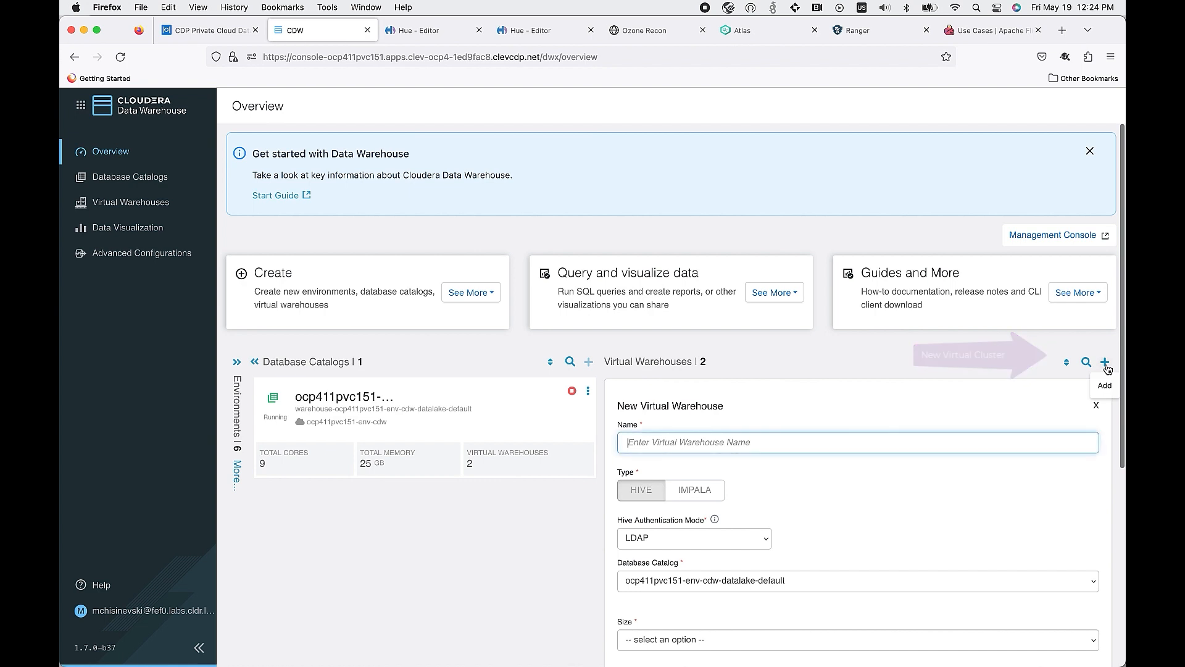
{"action": "type", "text": "hive"}
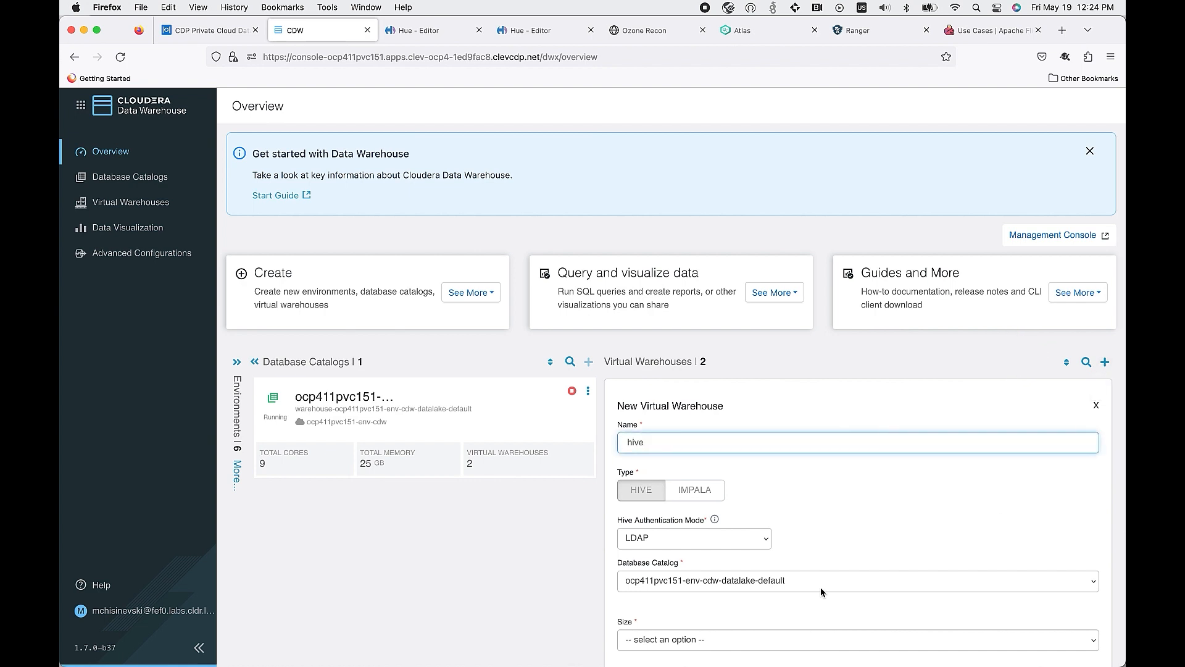
{"action": "left_click", "coordinate": [857, 639]}
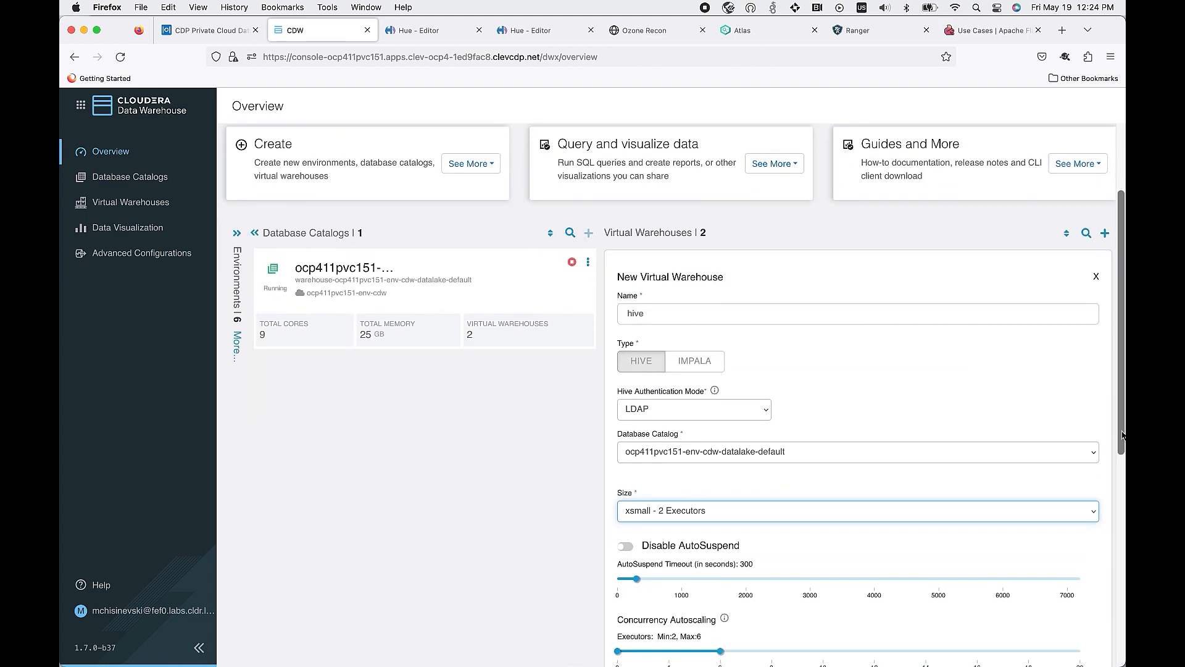
{"action": "scroll", "scroll_direction": "down", "scroll_amount": 3}
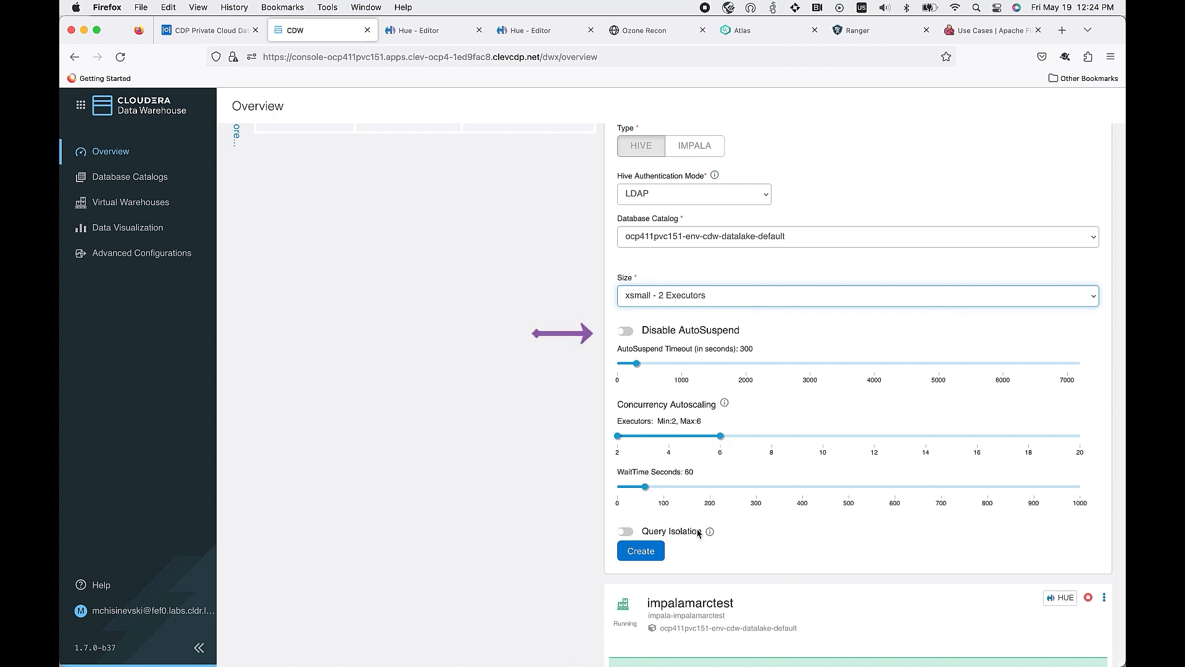
{"action": "mouse_move", "coordinate": [703, 532]}
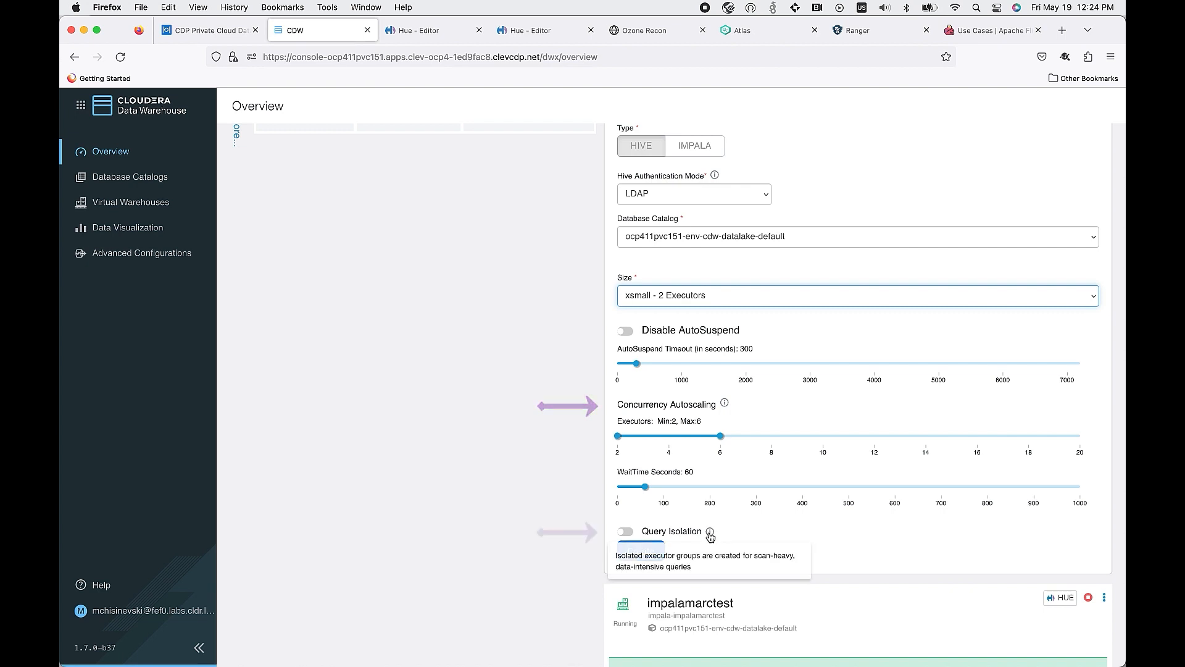
{"action": "left_click", "coordinate": [625, 532]}
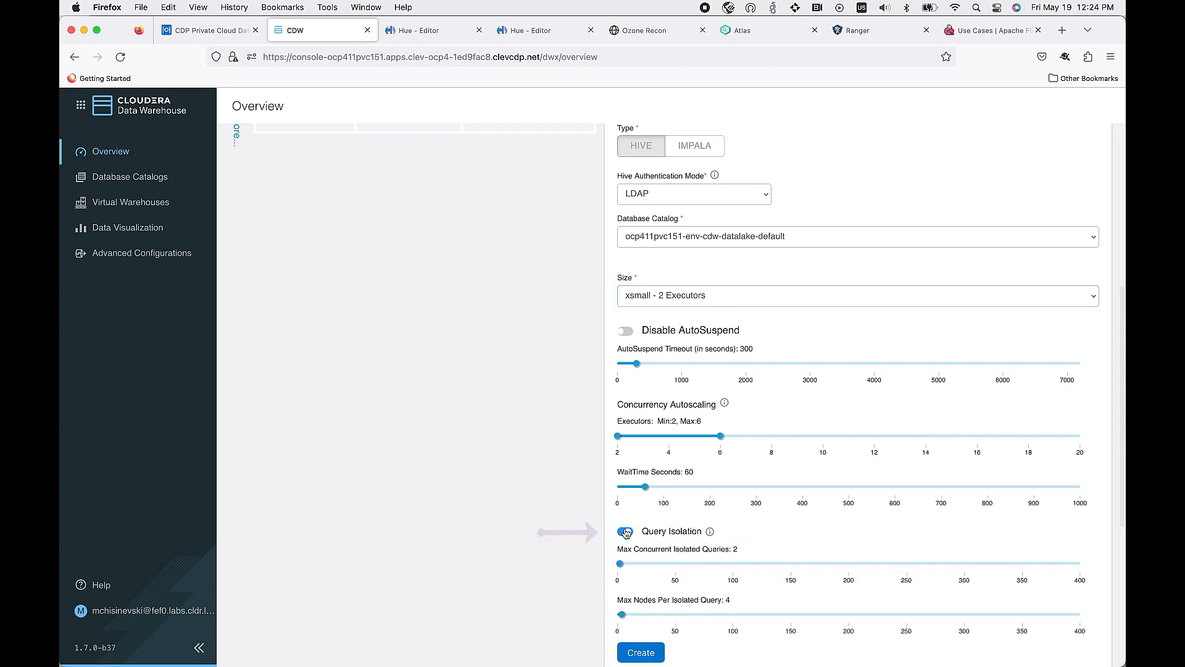
{"action": "left_click", "coordinate": [625, 531]}
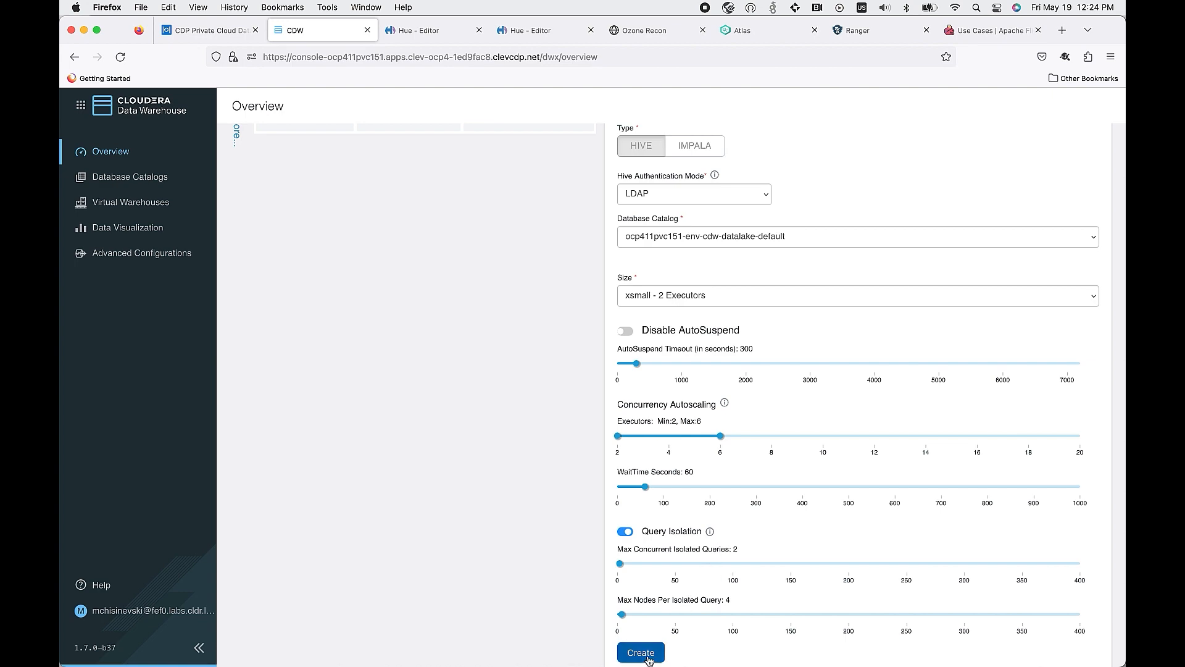
{"action": "left_click", "coordinate": [640, 652]}
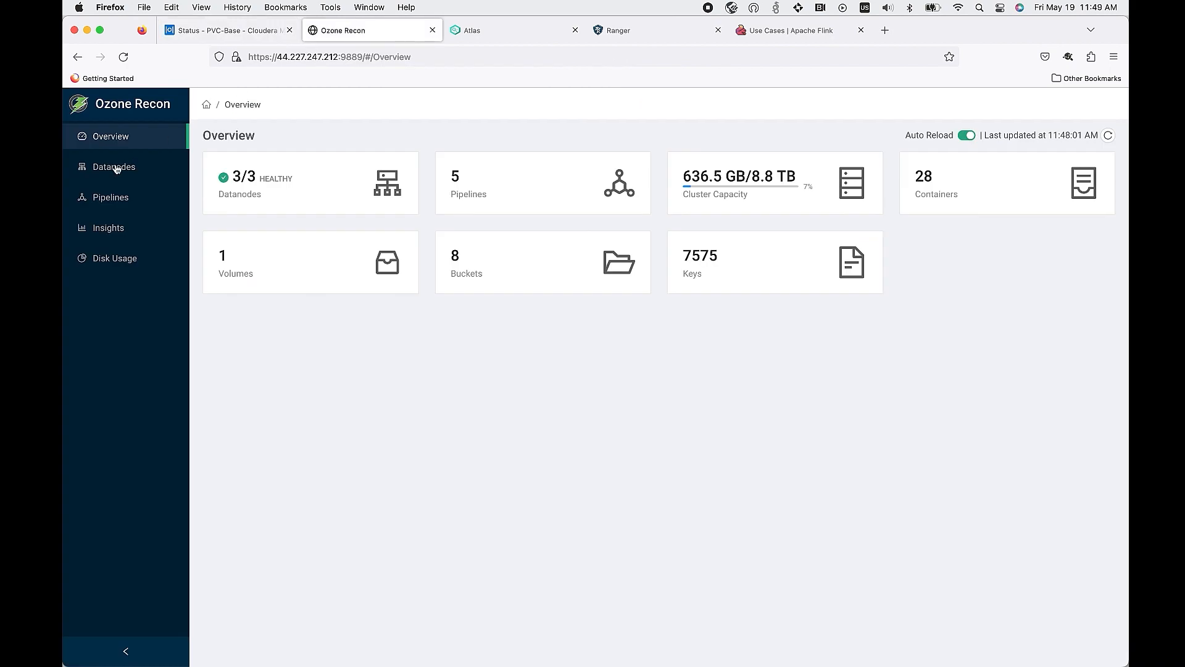
- View Ozone Recon's Datanodes list and Disk Usage page, then switch to Apache Atlas
{"action": "left_click", "coordinate": [113, 166]}
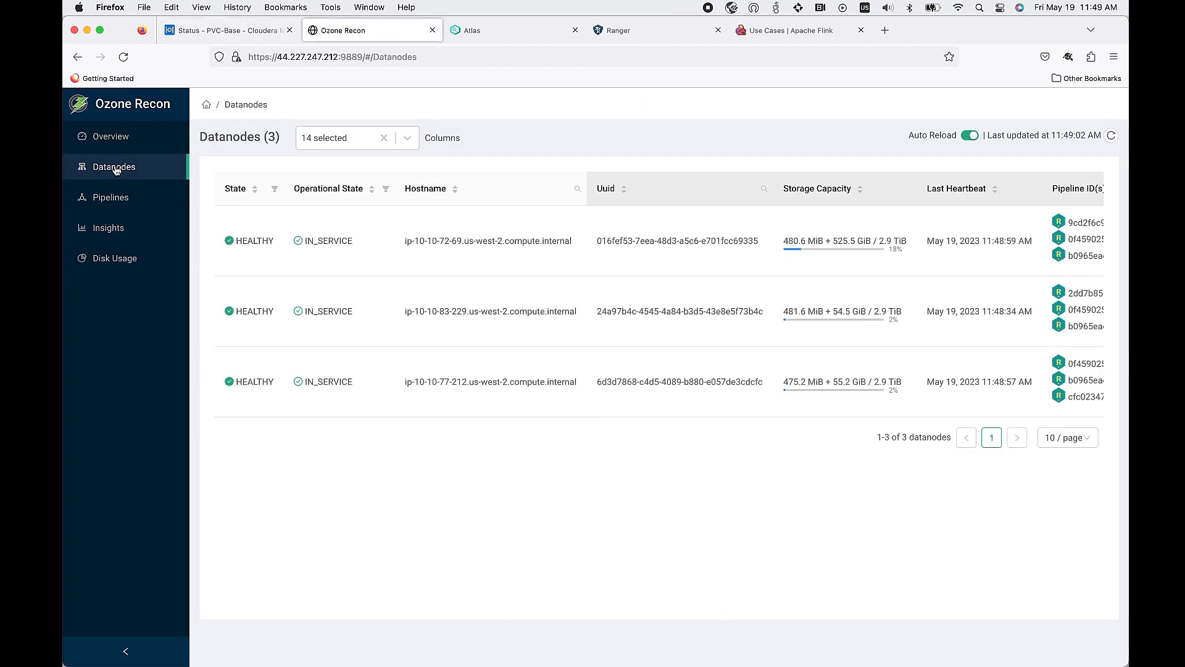
{"action": "left_click", "coordinate": [114, 258]}
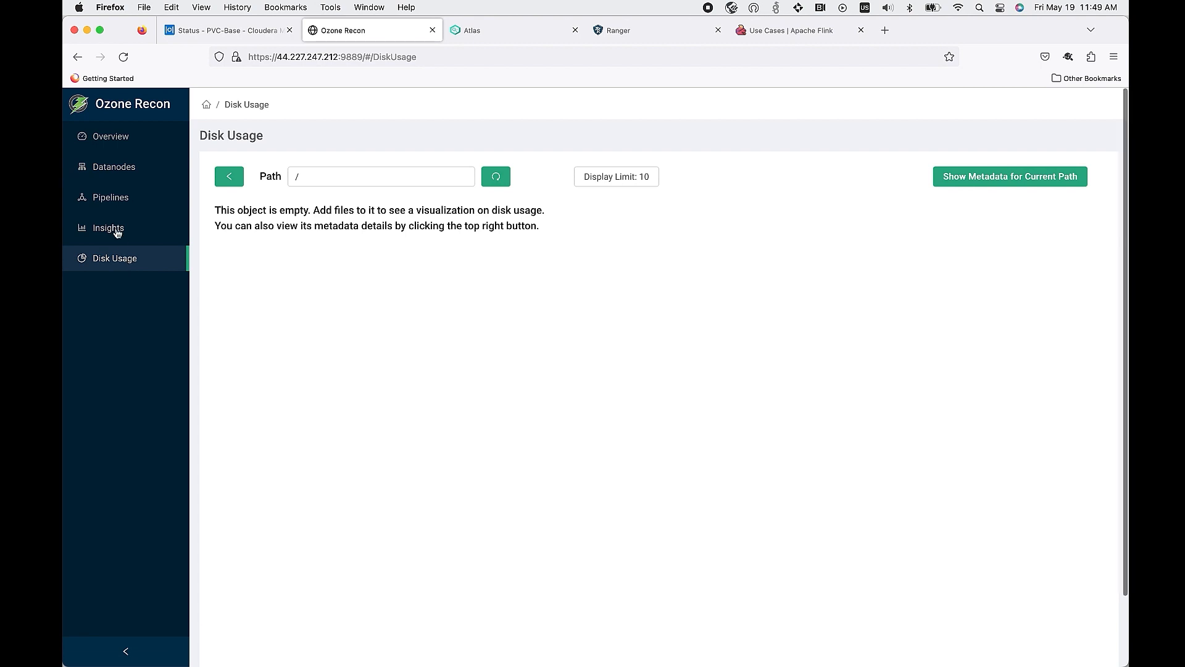
{"action": "left_click", "coordinate": [108, 228]}
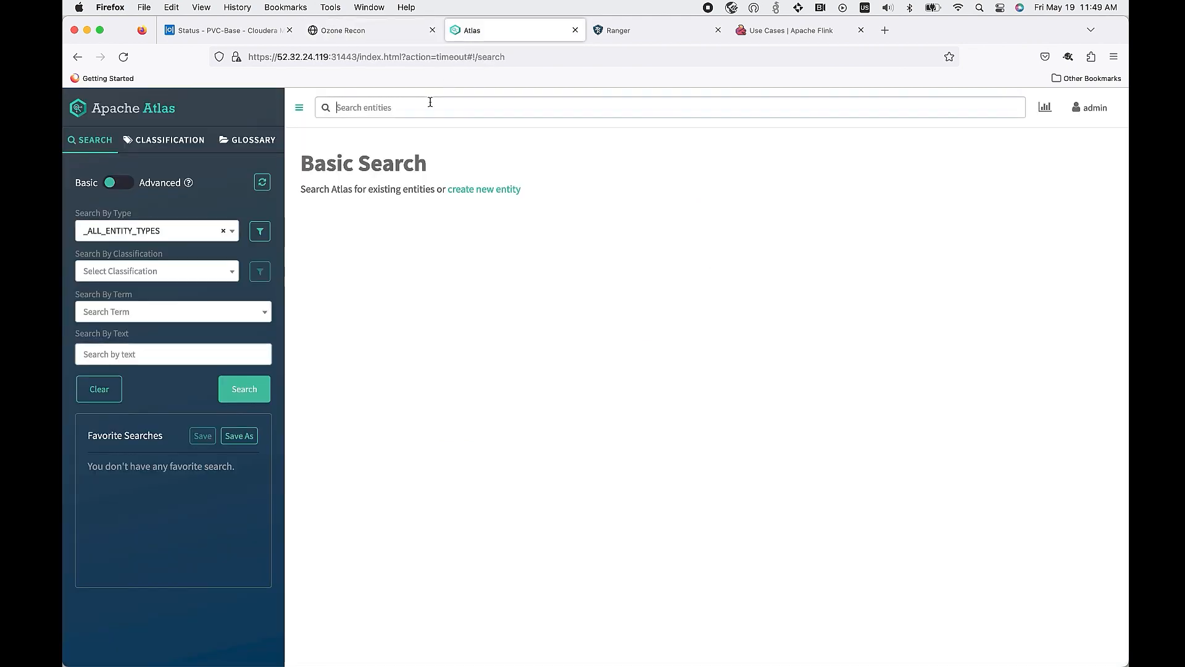
- Search 'ice', open the iceberg_weblogs hive_table, and view its lineage, relationships and classifications
{"action": "type", "text": "ice"}
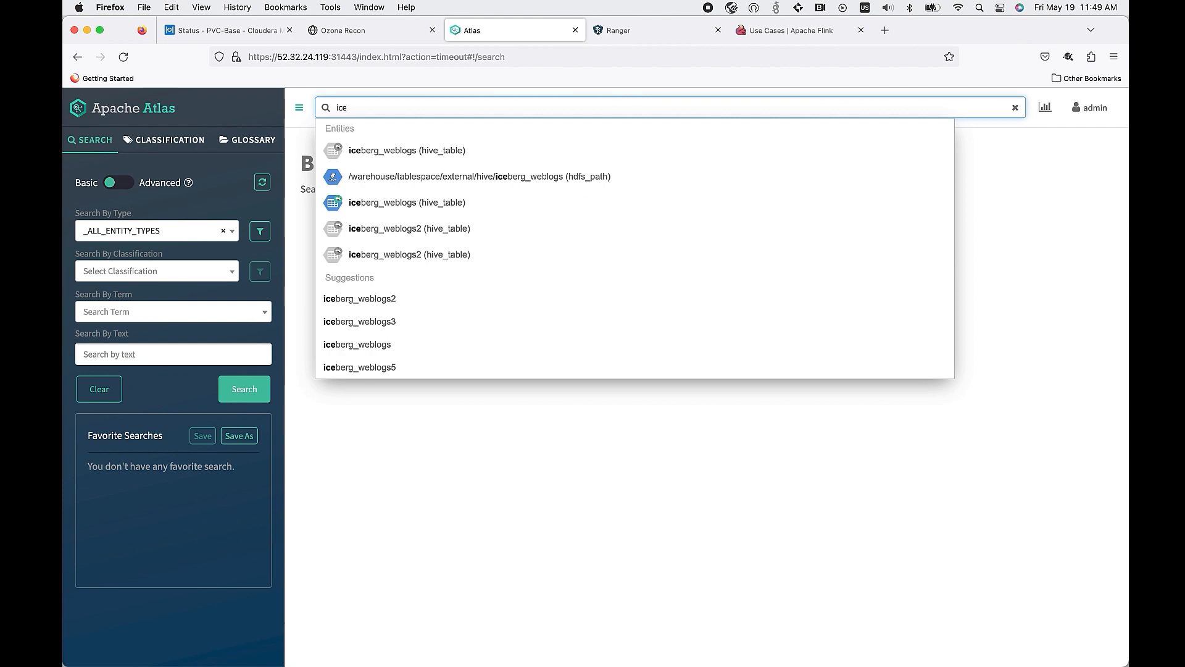
{"action": "left_click", "coordinate": [407, 149]}
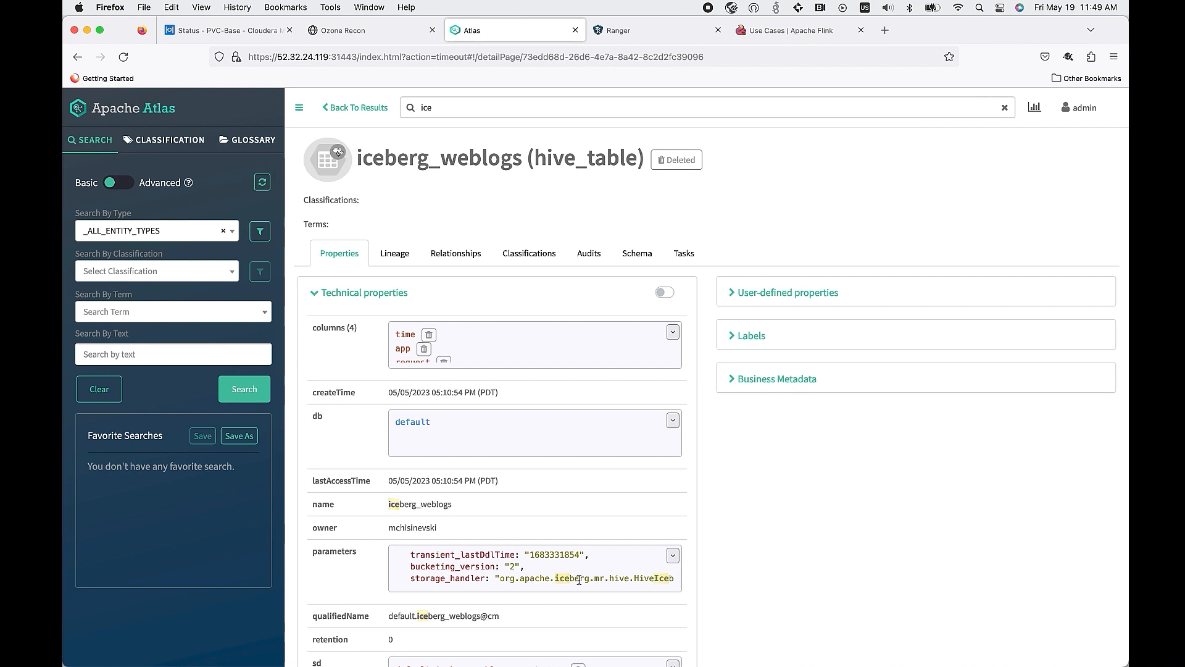
{"action": "left_click", "coordinate": [394, 253]}
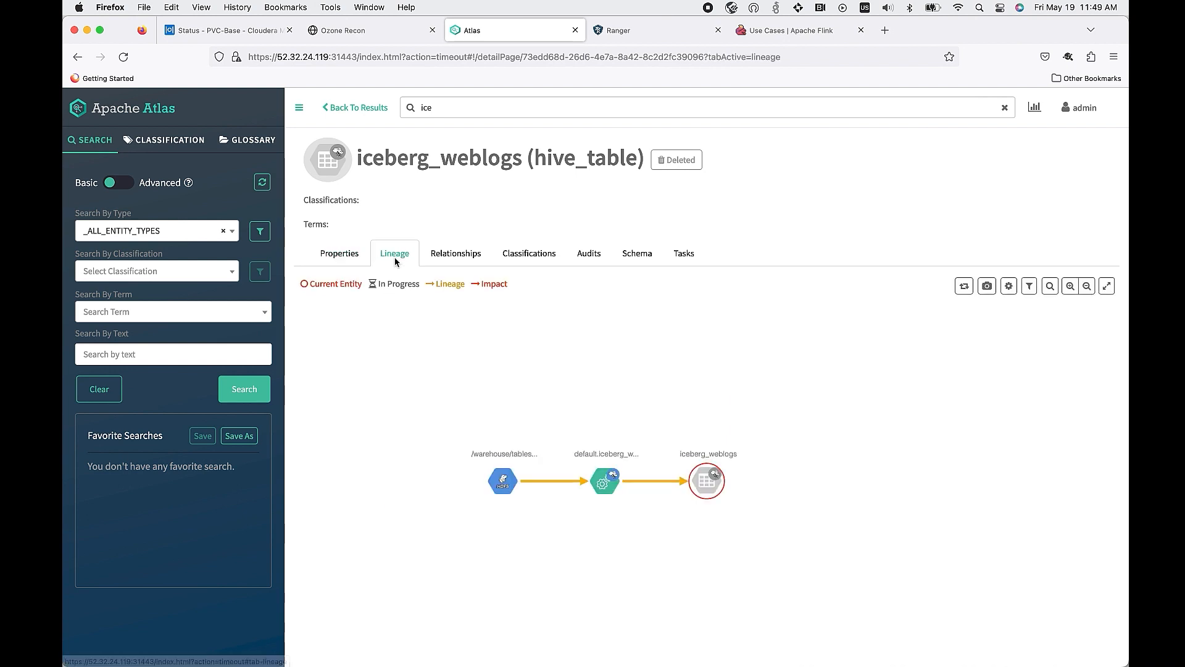
{"action": "left_click", "coordinate": [455, 253]}
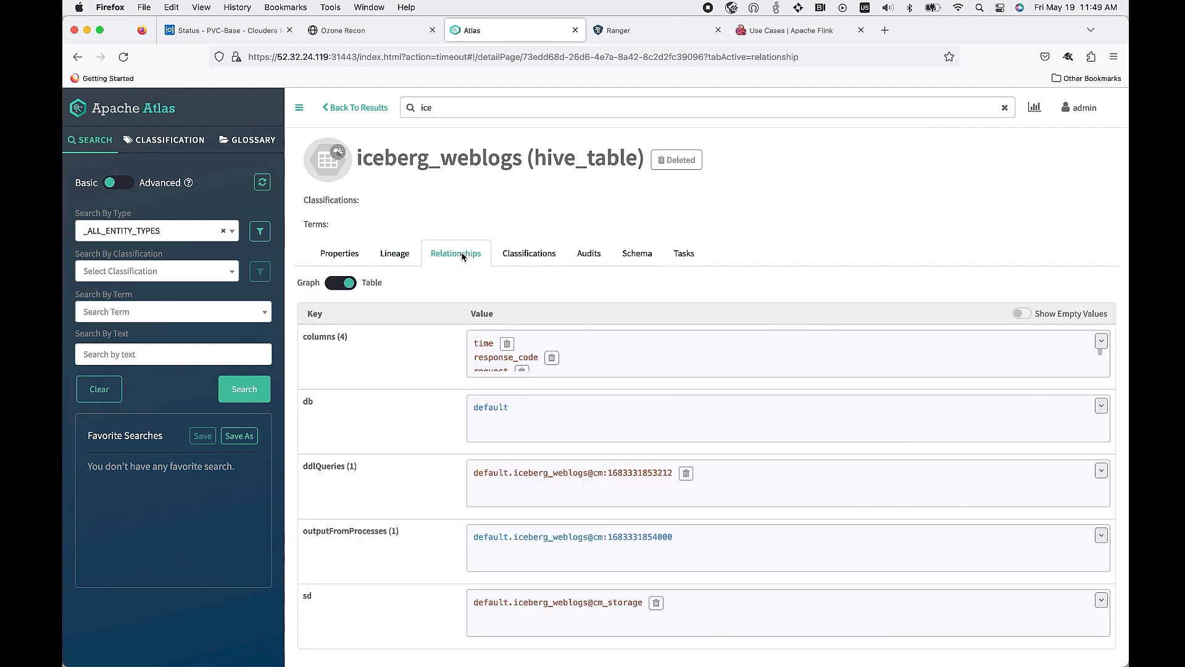
{"action": "left_click", "coordinate": [528, 253]}
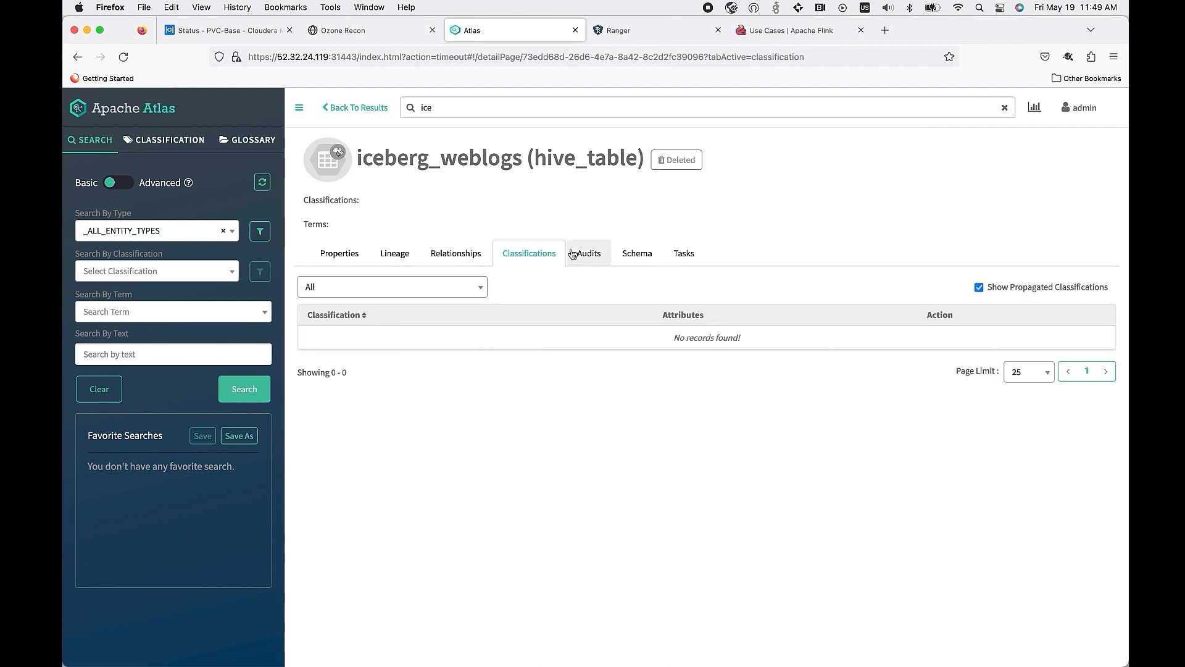
- Review the table's audit records, column schema and tasks, then bring up Ranger
{"action": "left_click", "coordinate": [588, 253]}
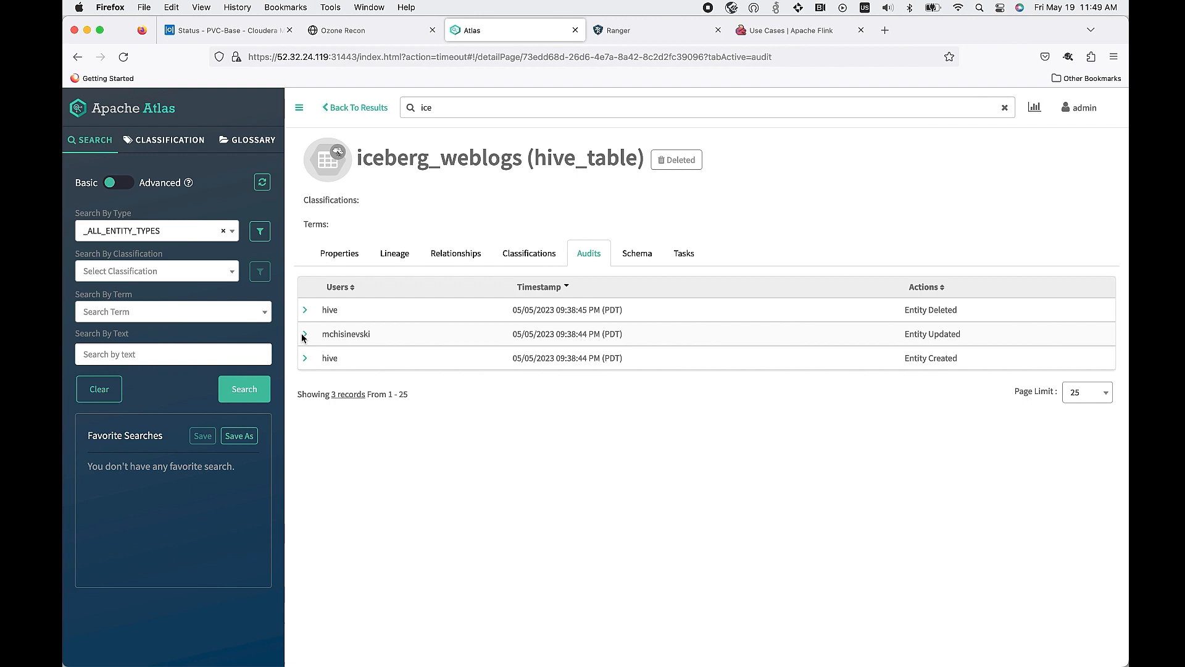
{"action": "left_click", "coordinate": [307, 333]}
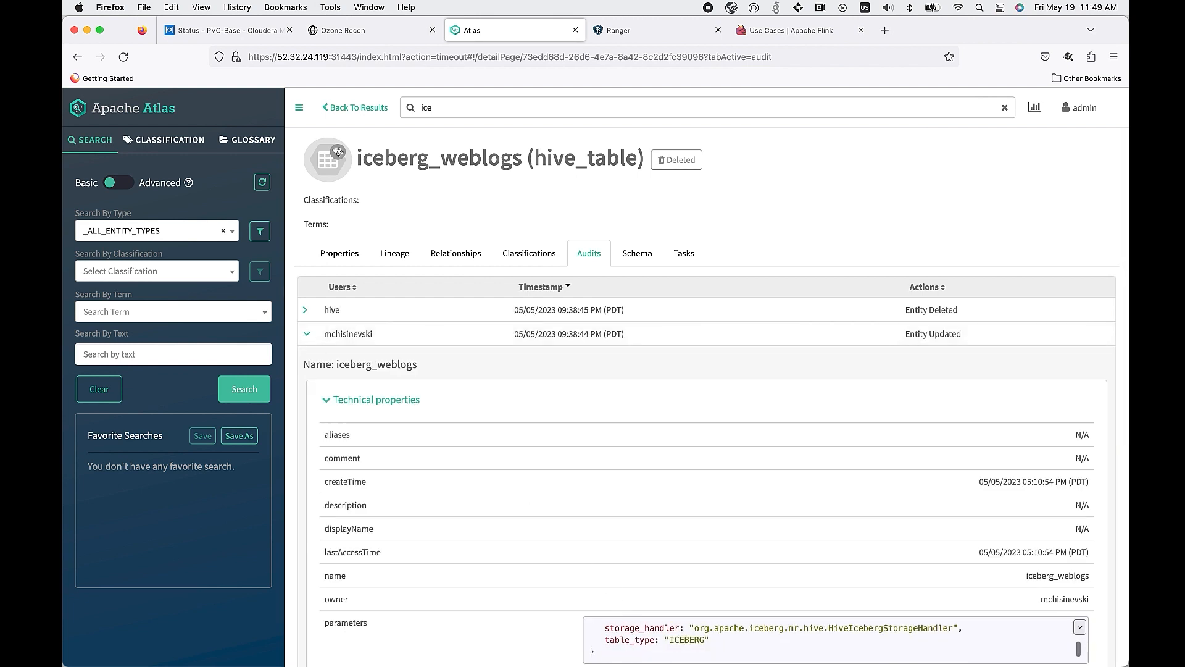
{"action": "mouse_move", "coordinate": [649, 490]}
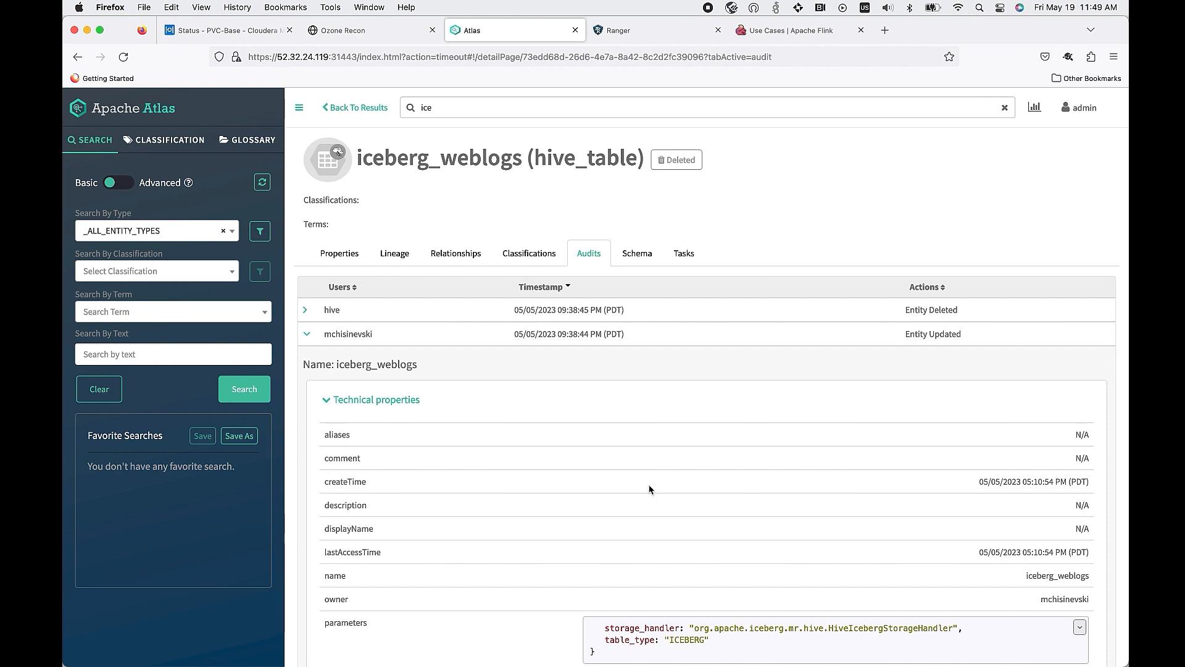
{"action": "left_click", "coordinate": [635, 253]}
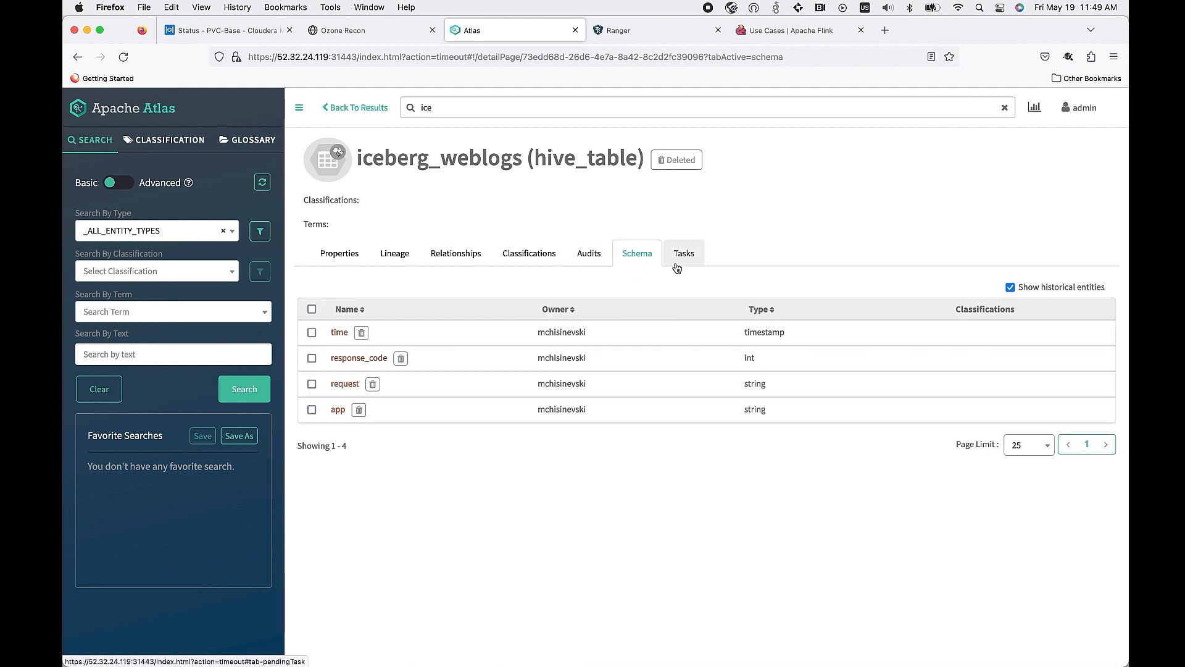
{"action": "left_click", "coordinate": [683, 254]}
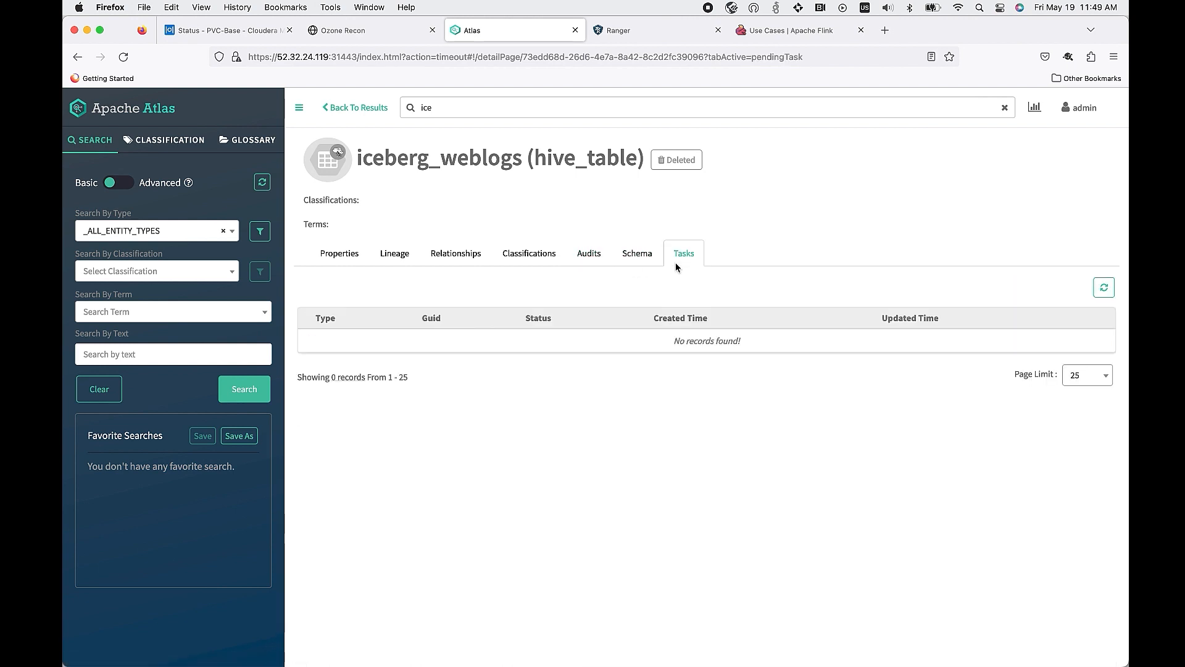
{"action": "left_click", "coordinate": [620, 30]}
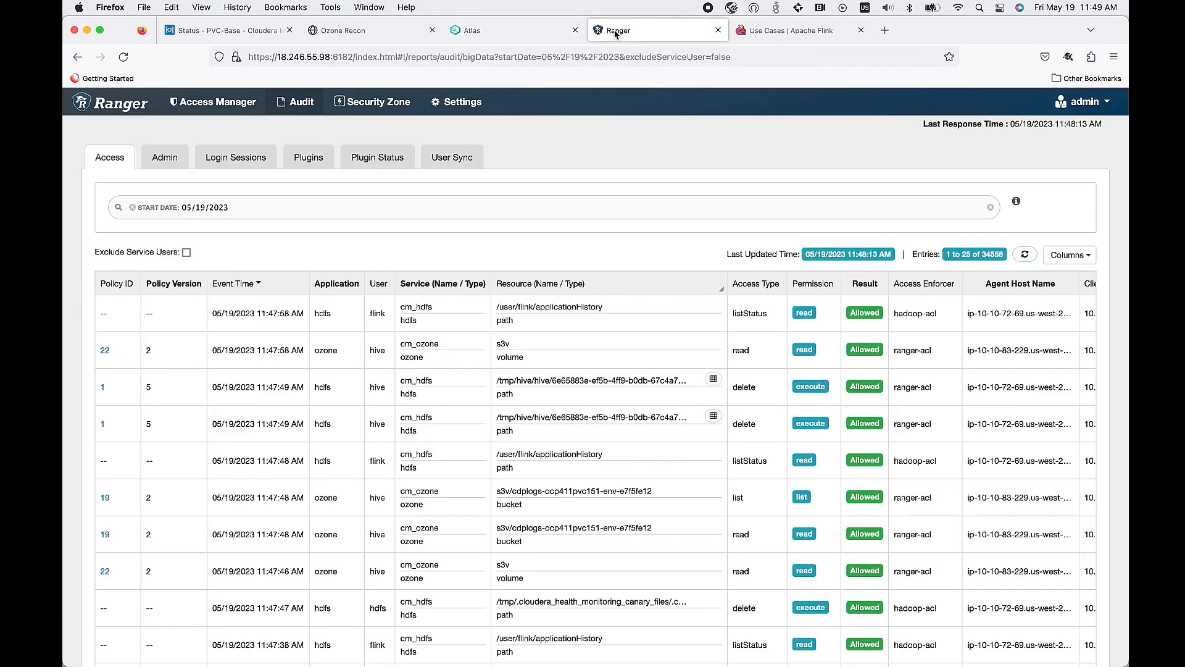
{"action": "mouse_move", "coordinate": [375, 340]}
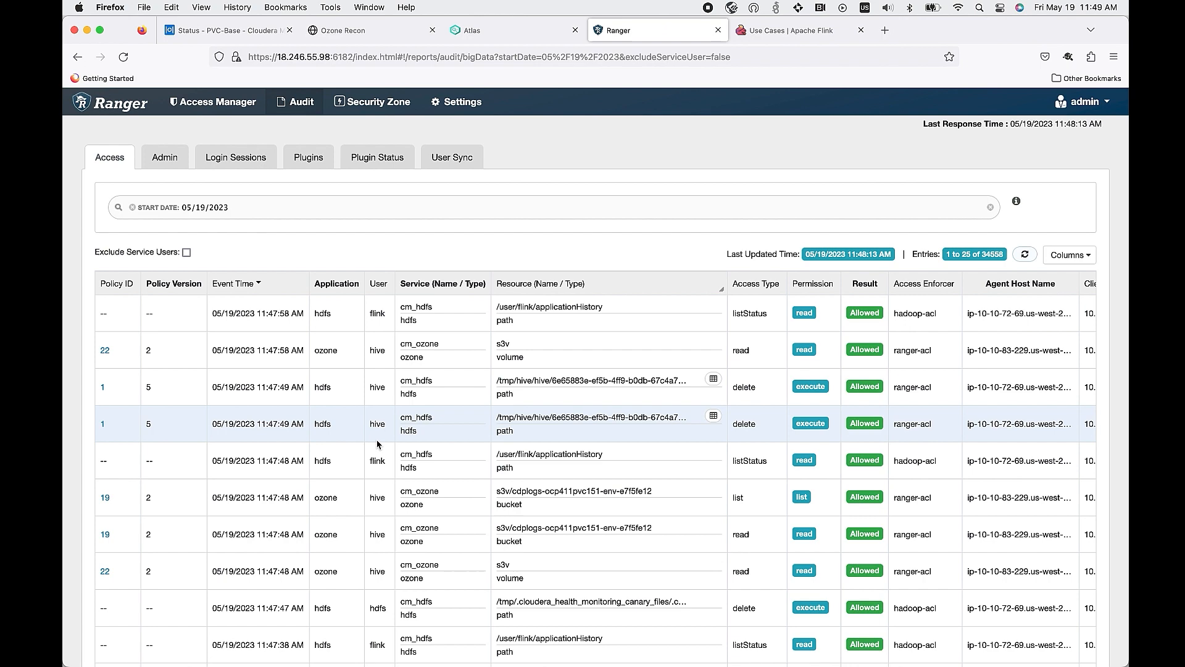
- View Ranger's resource-based policies, then open Hue for the marchive virtual warehouse
{"action": "left_click", "coordinate": [213, 101]}
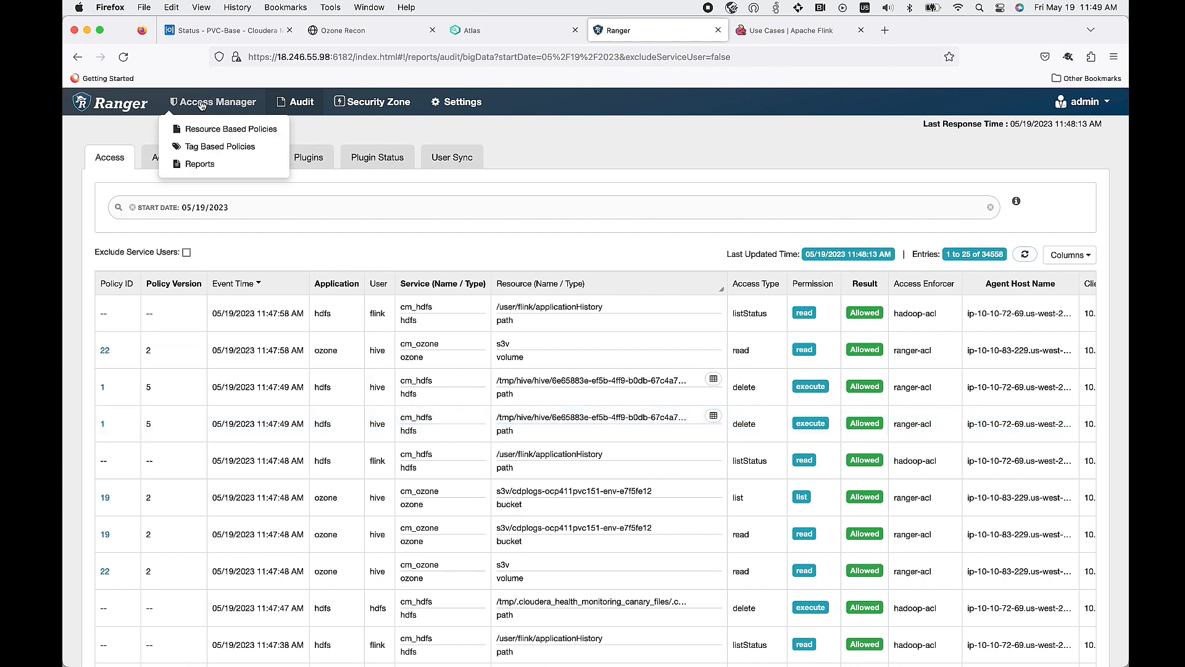
{"action": "left_click", "coordinate": [232, 129]}
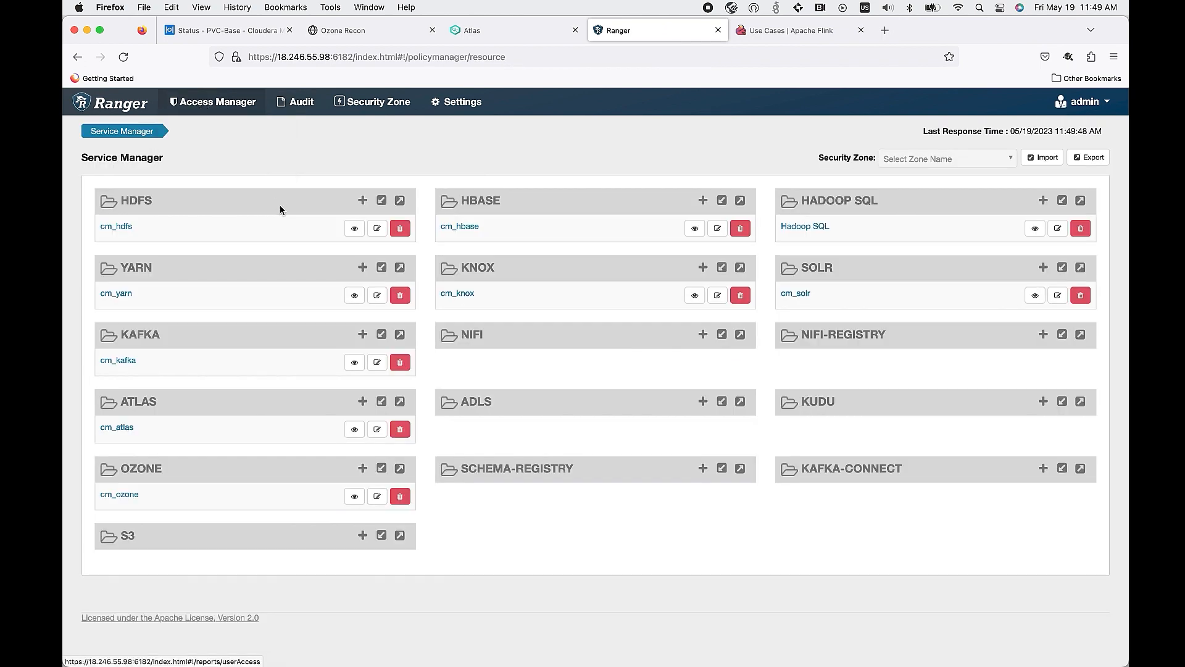
{"action": "mouse_move", "coordinate": [573, 297]}
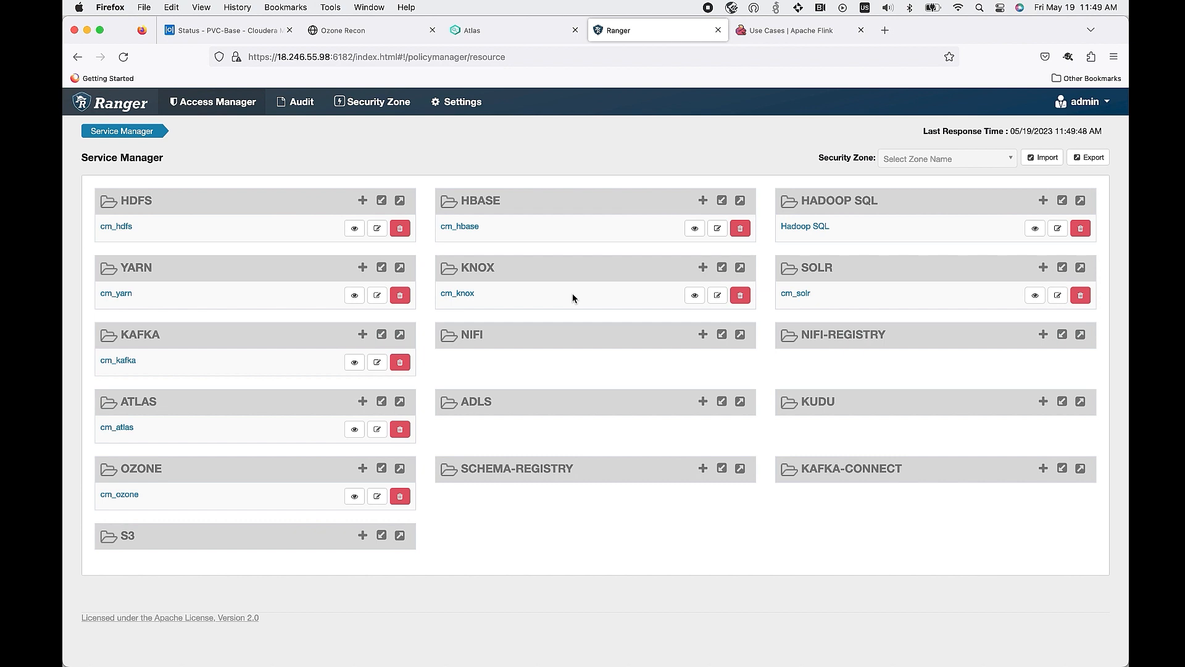
{"action": "mouse_move", "coordinate": [559, 279]}
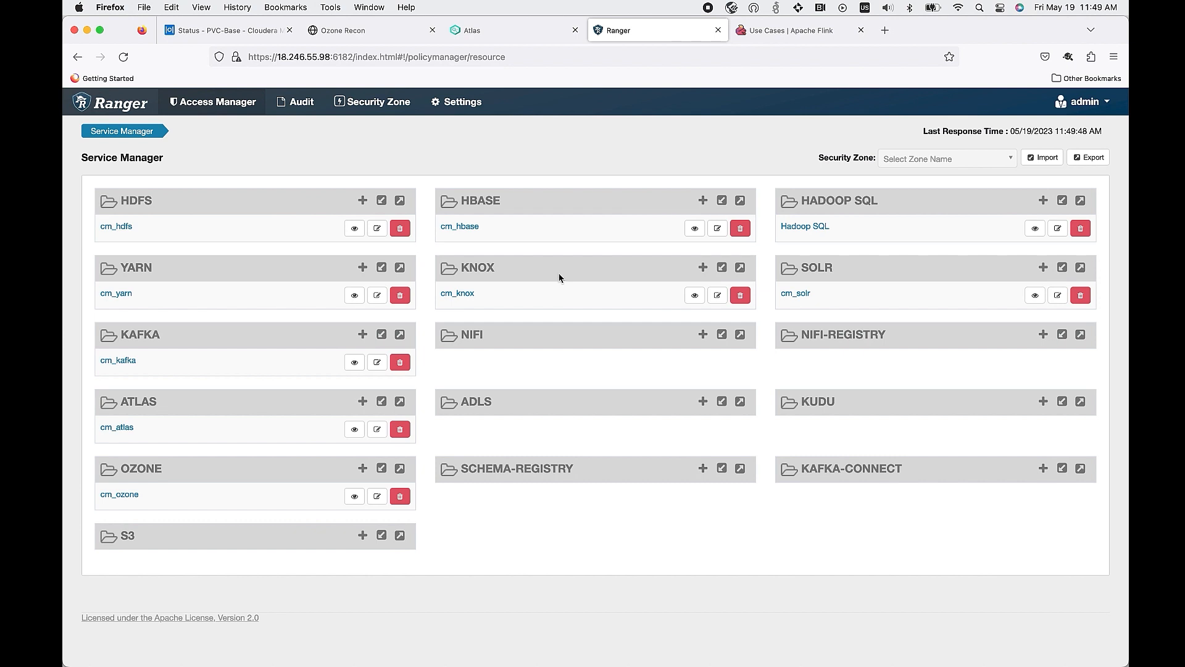
{"action": "mouse_move", "coordinate": [646, 105]}
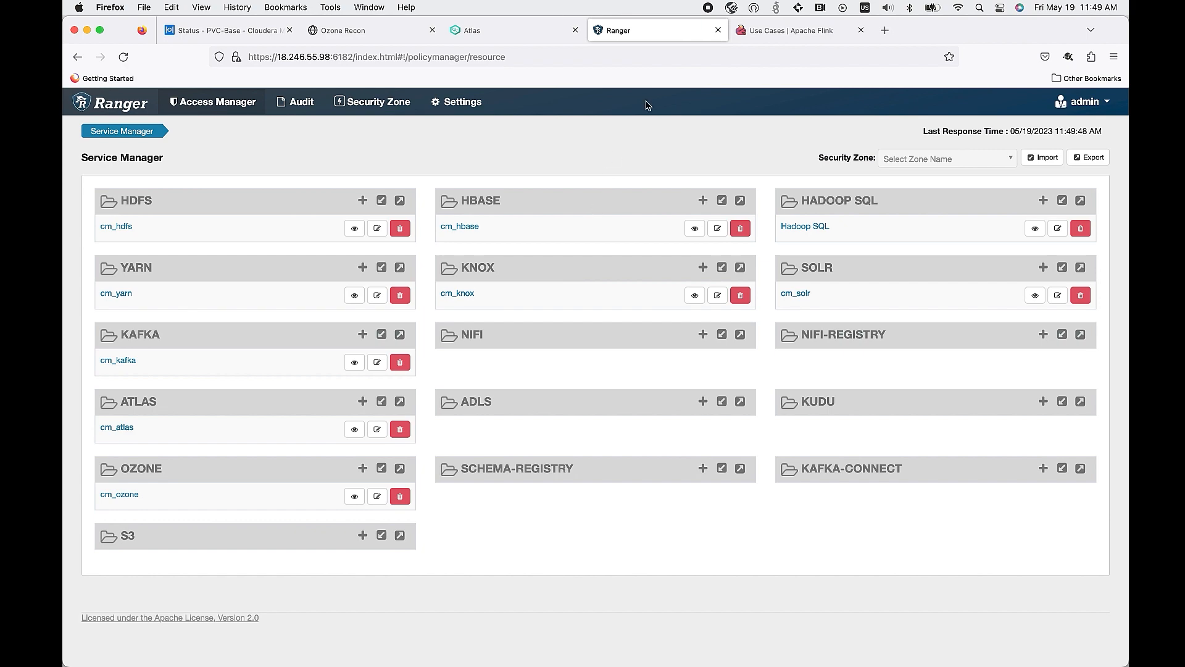
{"action": "left_click", "coordinate": [788, 30]}
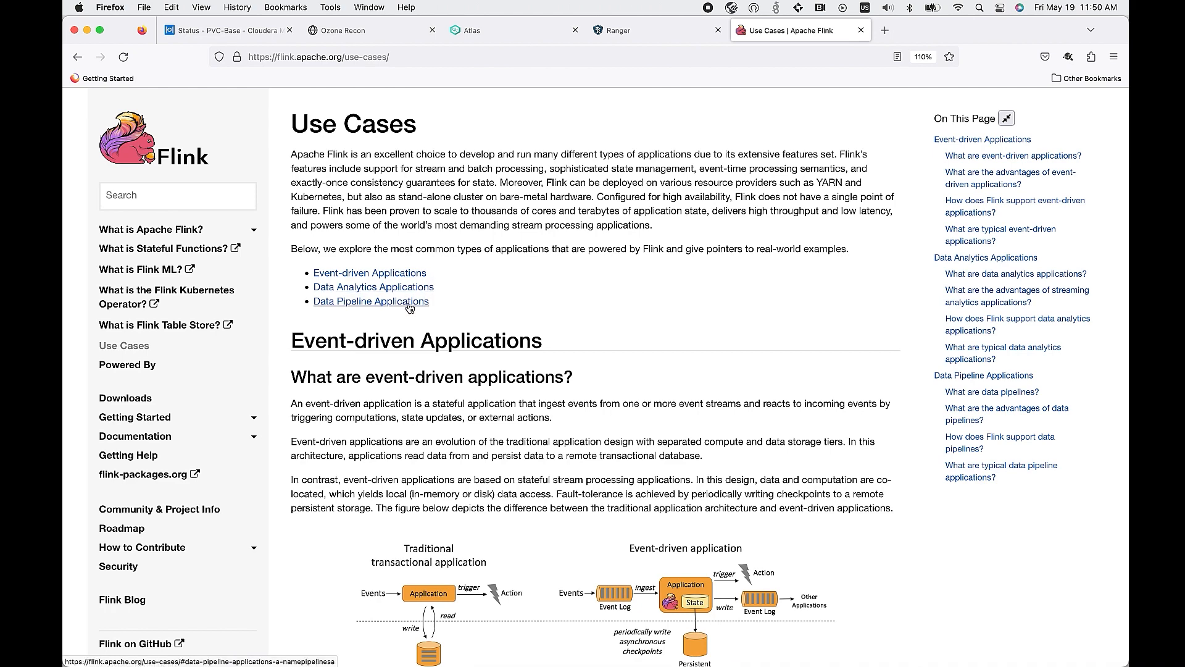
{"action": "left_click", "coordinate": [226, 31]}
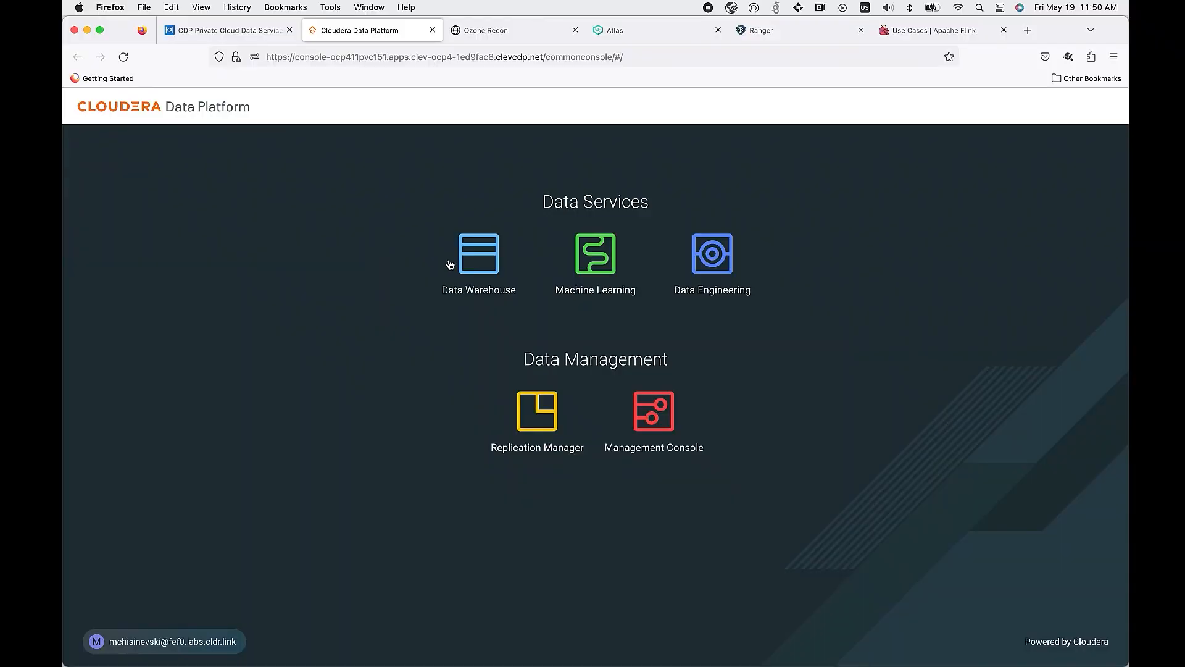
{"action": "left_click", "coordinate": [478, 254]}
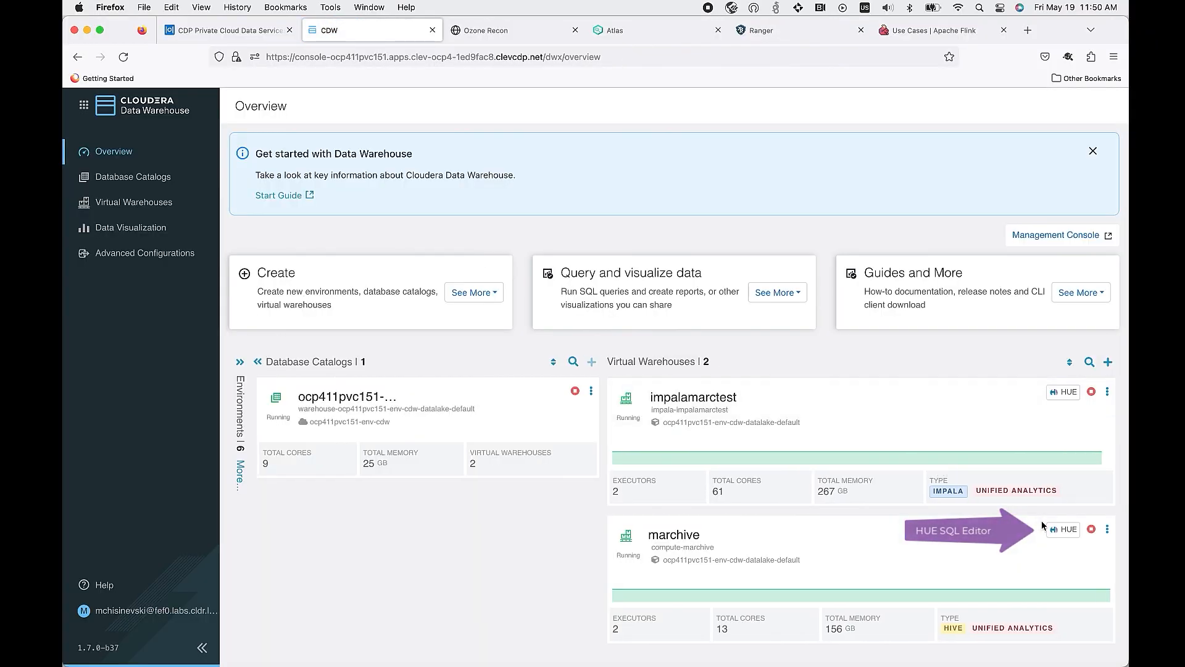
{"action": "left_click", "coordinate": [1061, 529]}
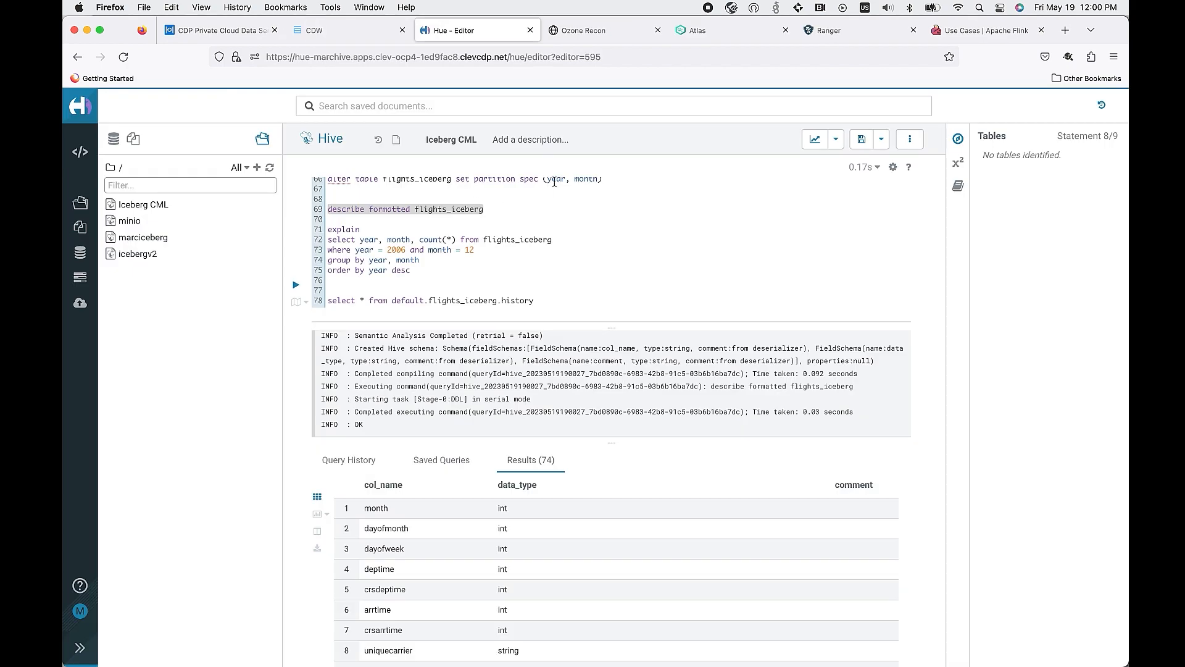
{"action": "mouse_move", "coordinate": [304, 291]}
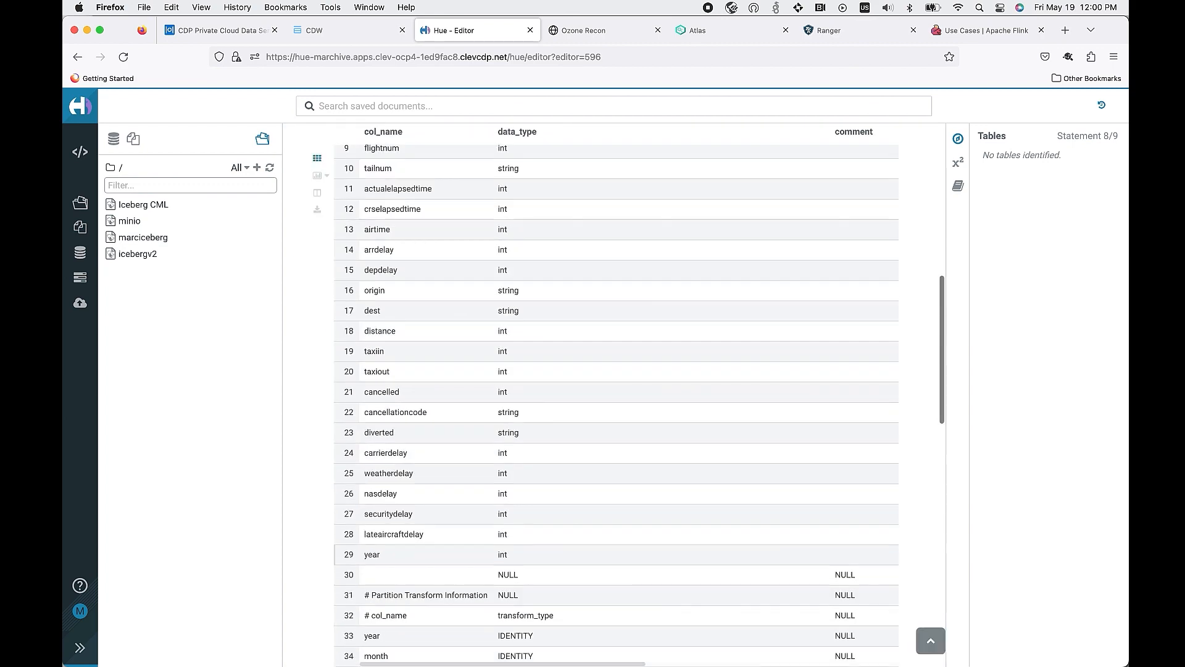
- Scroll the flights_iceberg describe formatted results and select the history query
{"action": "scroll", "scroll_direction": "down", "scroll_amount": 3}
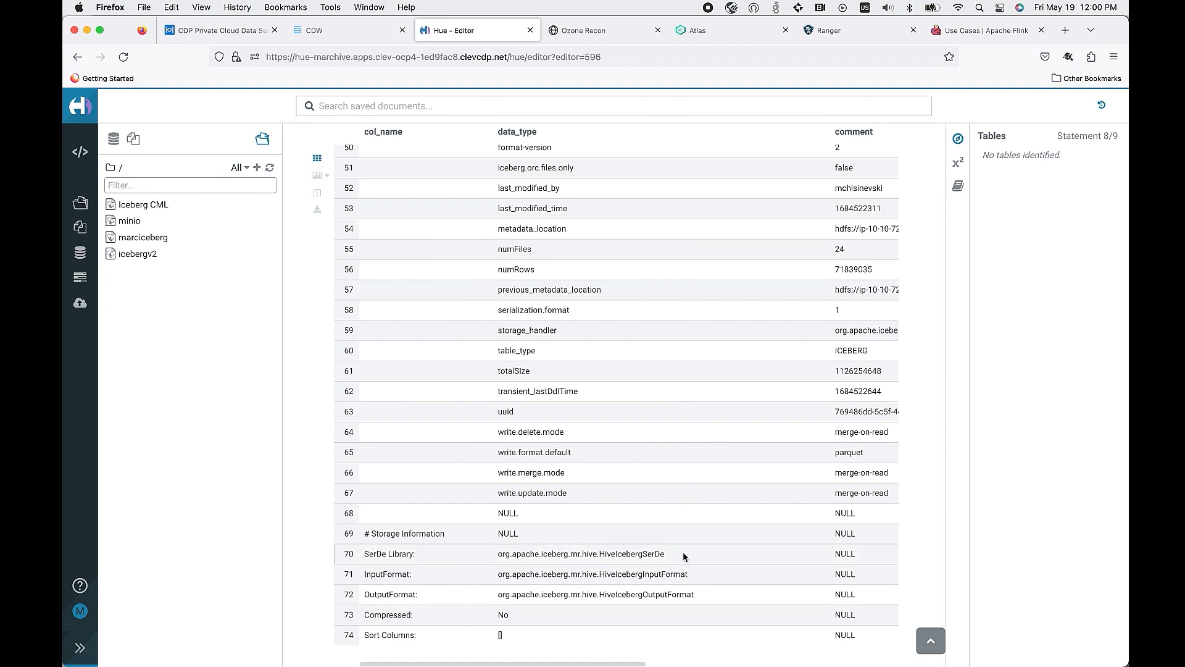
{"action": "double_click", "coordinate": [580, 554]}
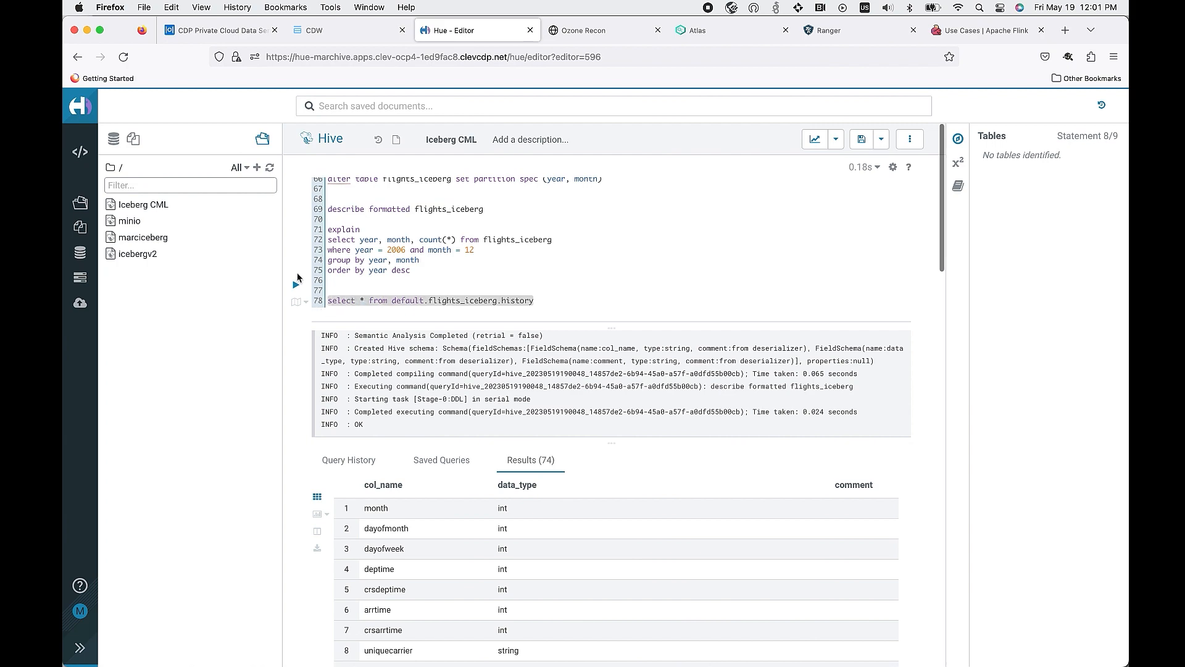
- Run the flights_iceberg history query and scroll through its snapshot list
{"action": "left_click", "coordinate": [296, 284]}
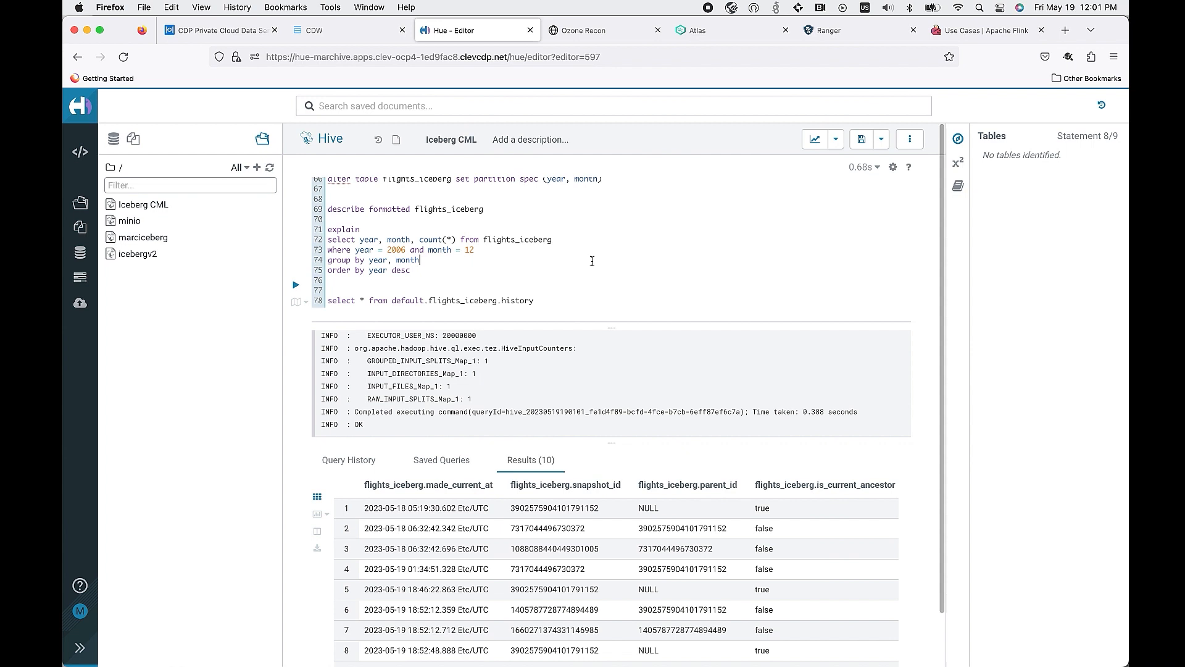
{"action": "scroll", "scroll_direction": "down", "scroll_amount": 3}
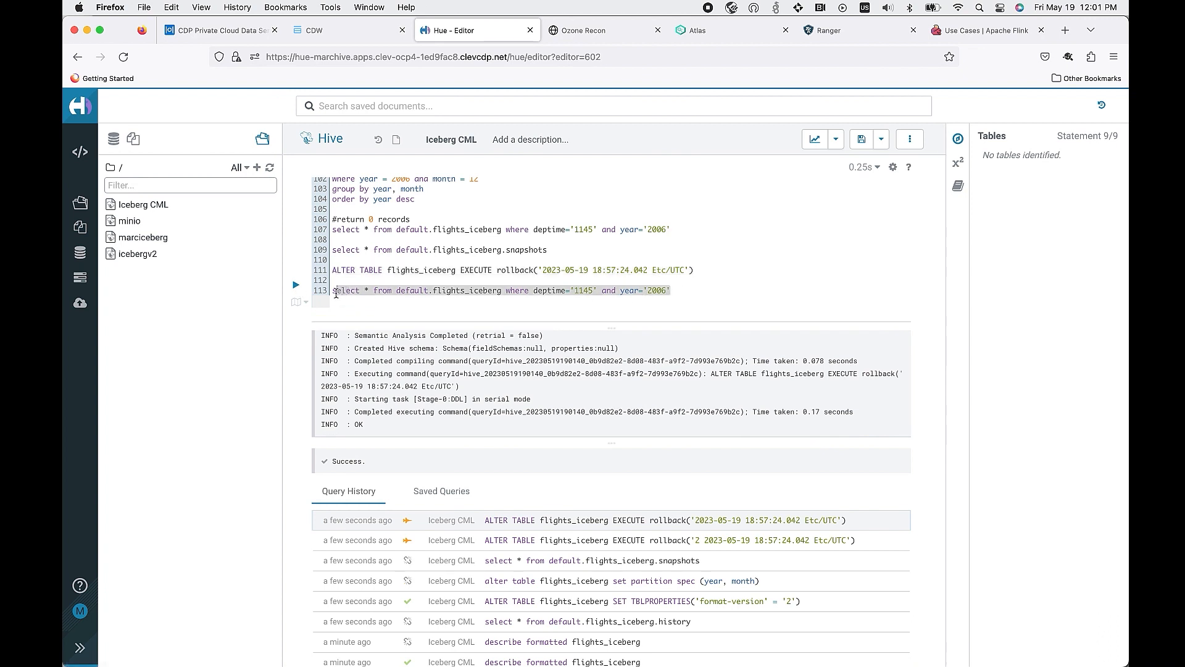
- Run the flights_iceberg query for 2006 flights departing at 1145
{"action": "left_click", "coordinate": [295, 286]}
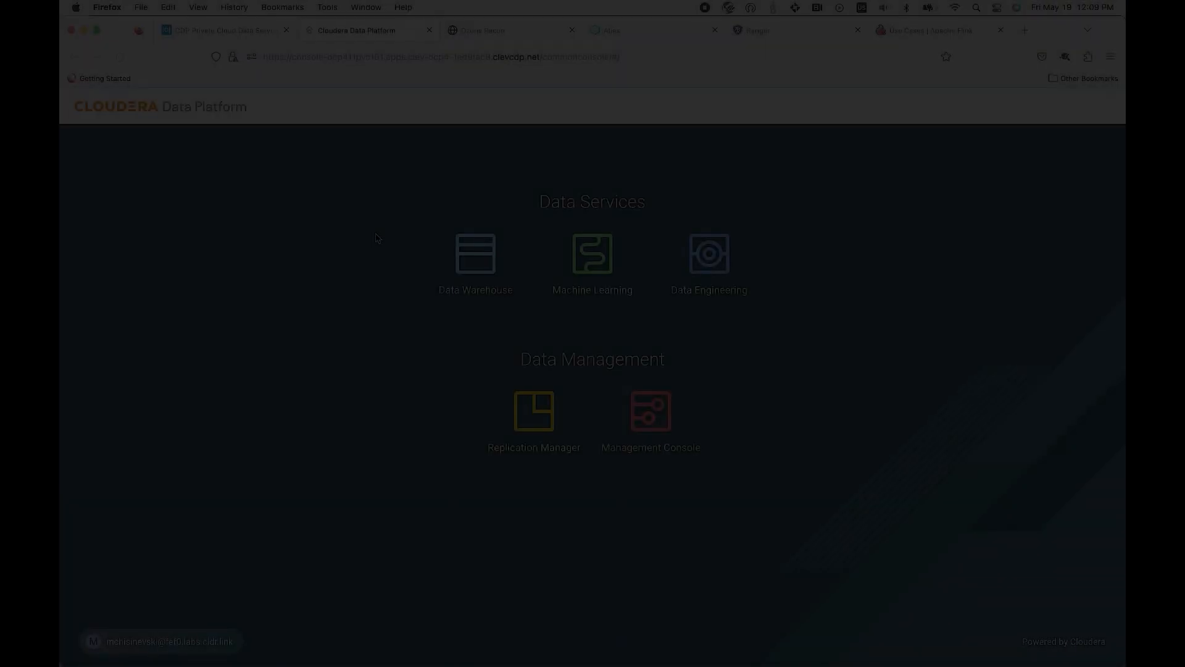
- Open Machine Learning, browse the AMPs catalog, and open the LLM Chatbot Augmented with Enterprise Data card
{"action": "left_click", "coordinate": [592, 254]}
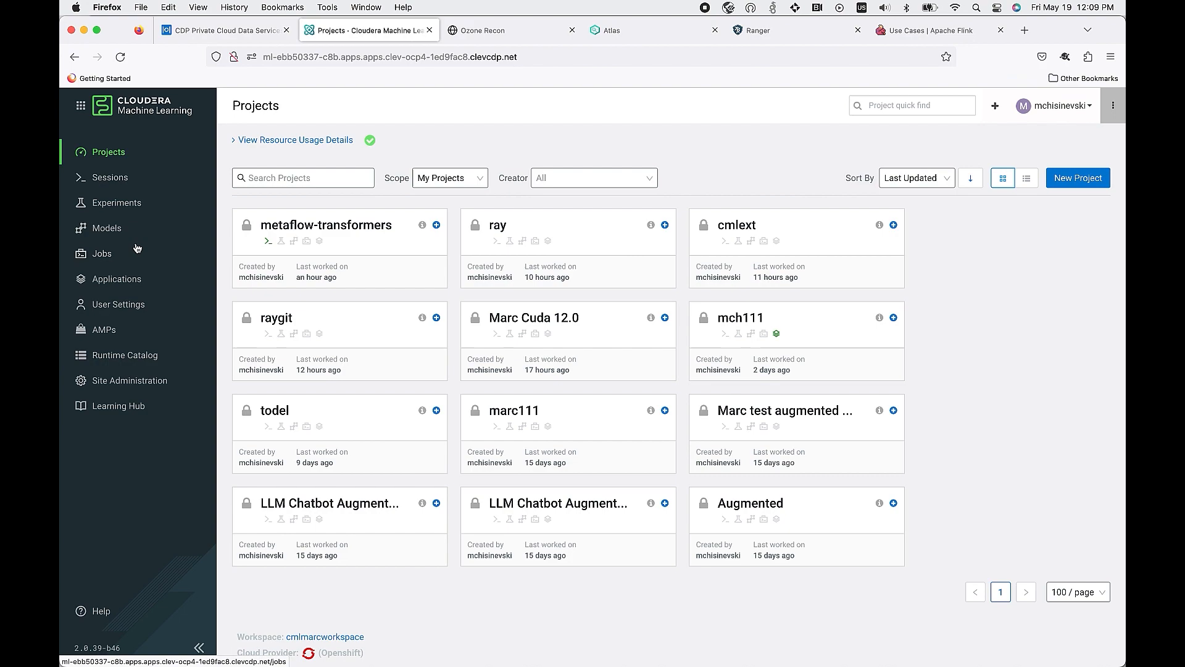
{"action": "left_click", "coordinate": [105, 329]}
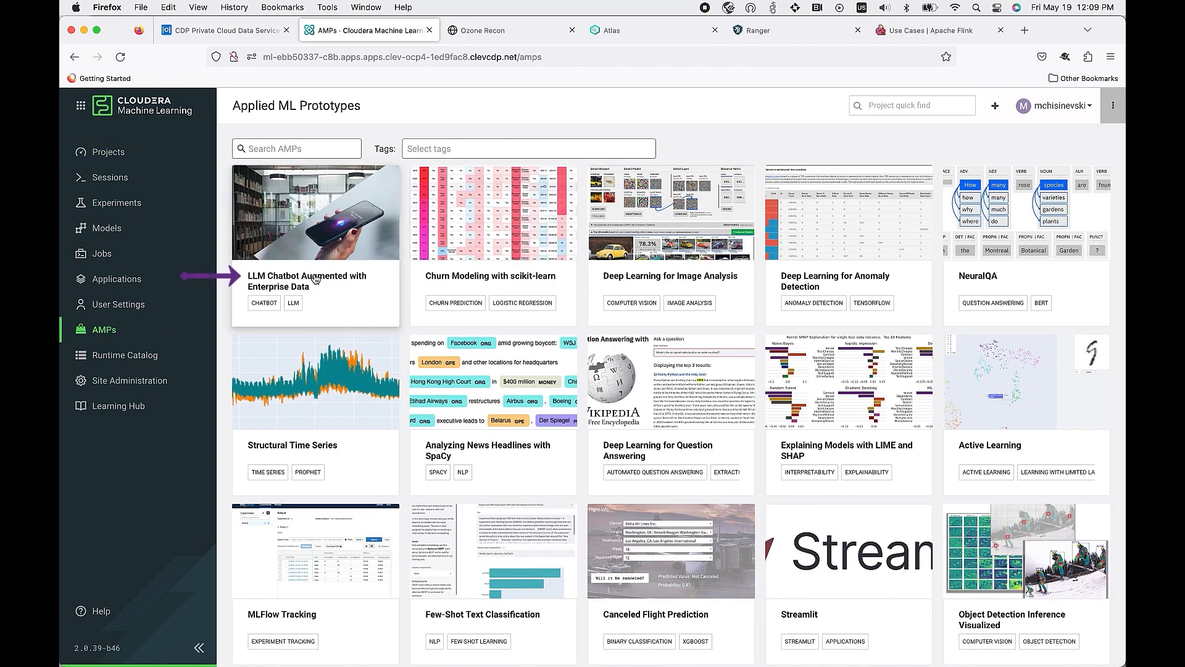
{"action": "left_click", "coordinate": [315, 212]}
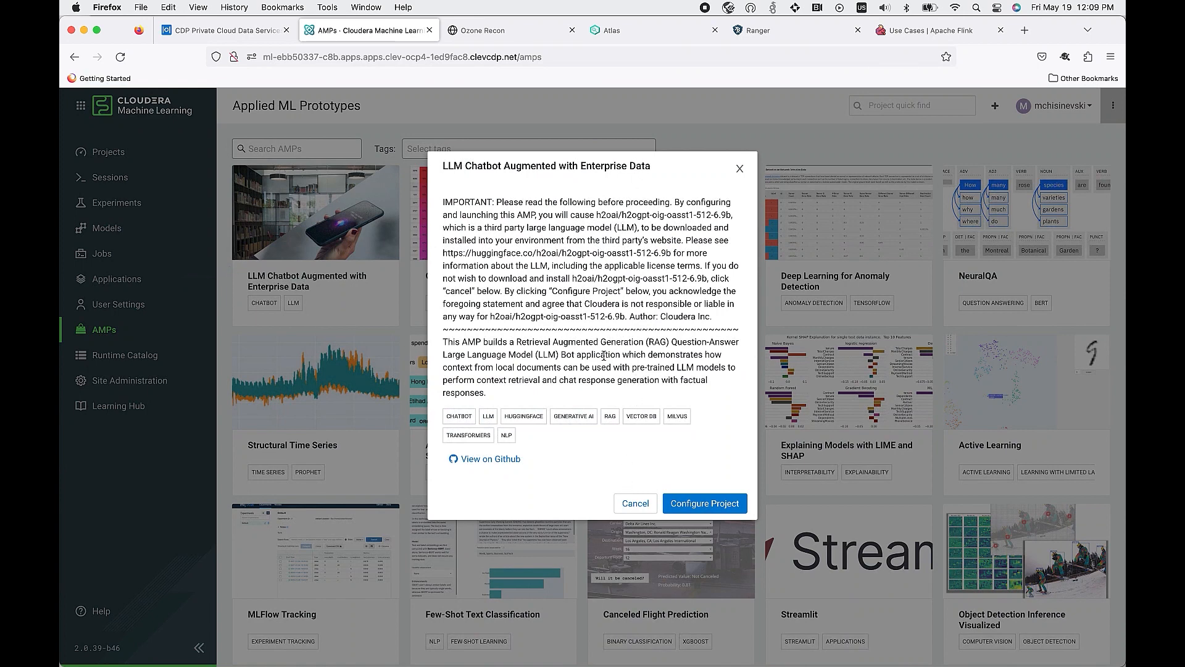
- Highlight the chatbot's purpose description and choose Configure Project for the LLM Chatbot AMP
{"action": "left_click_drag", "start_coordinate": [619, 354], "coordinate": [488, 393]}
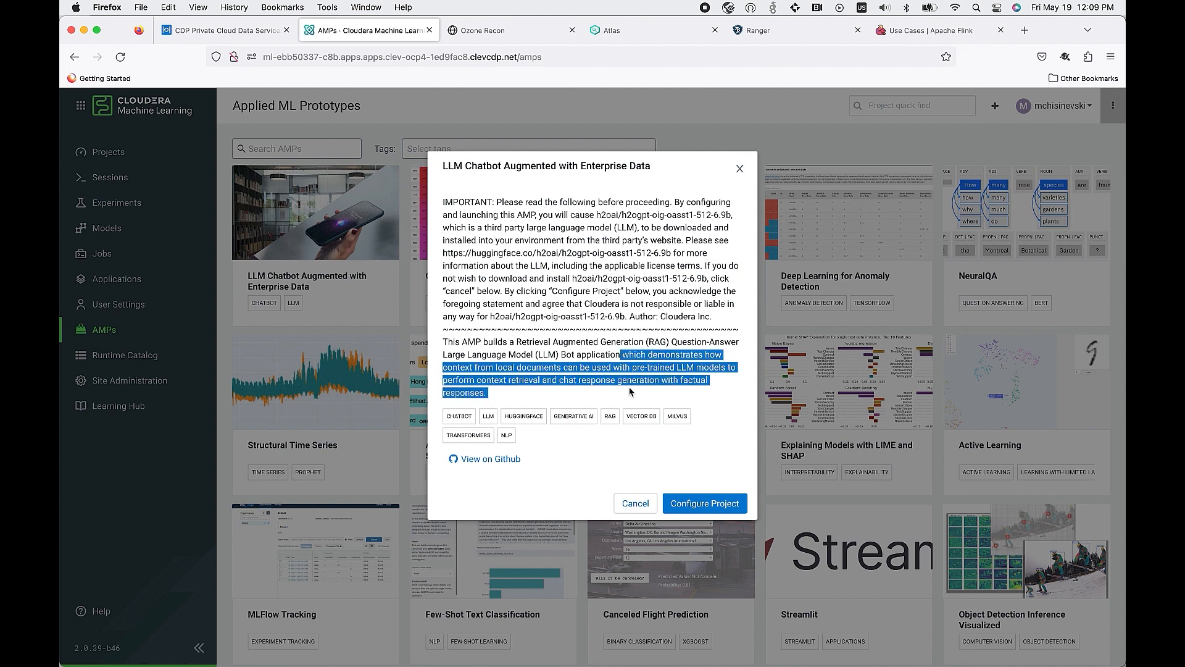
{"action": "left_click", "coordinate": [703, 503]}
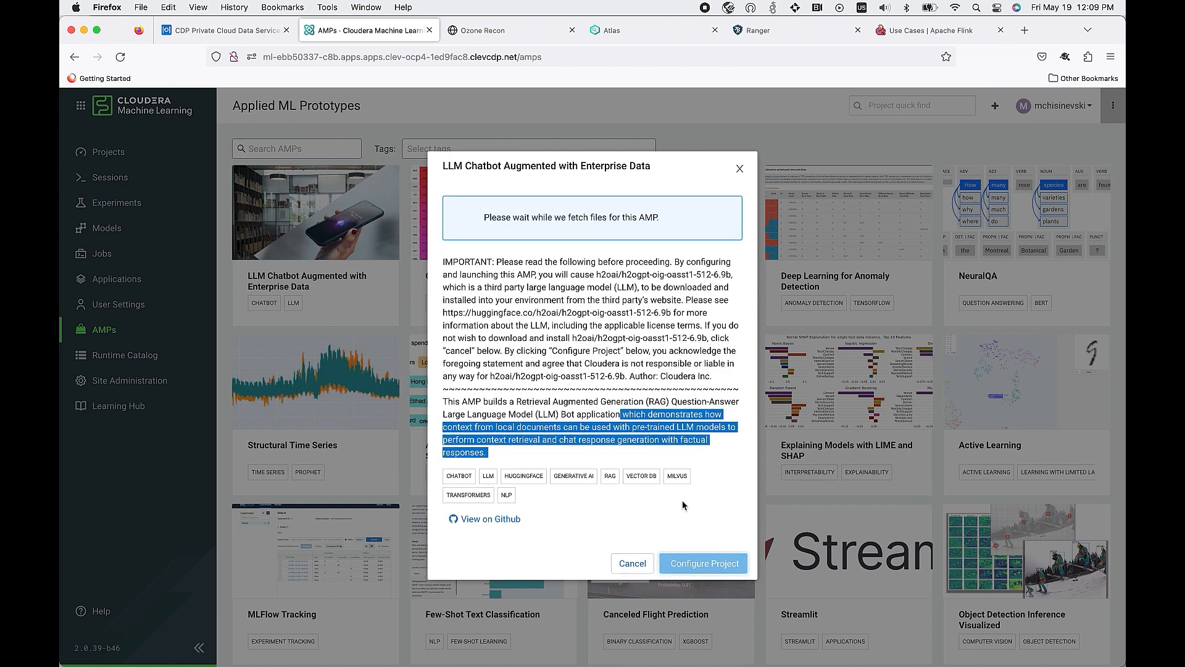
{"action": "left_click", "coordinate": [702, 563]}
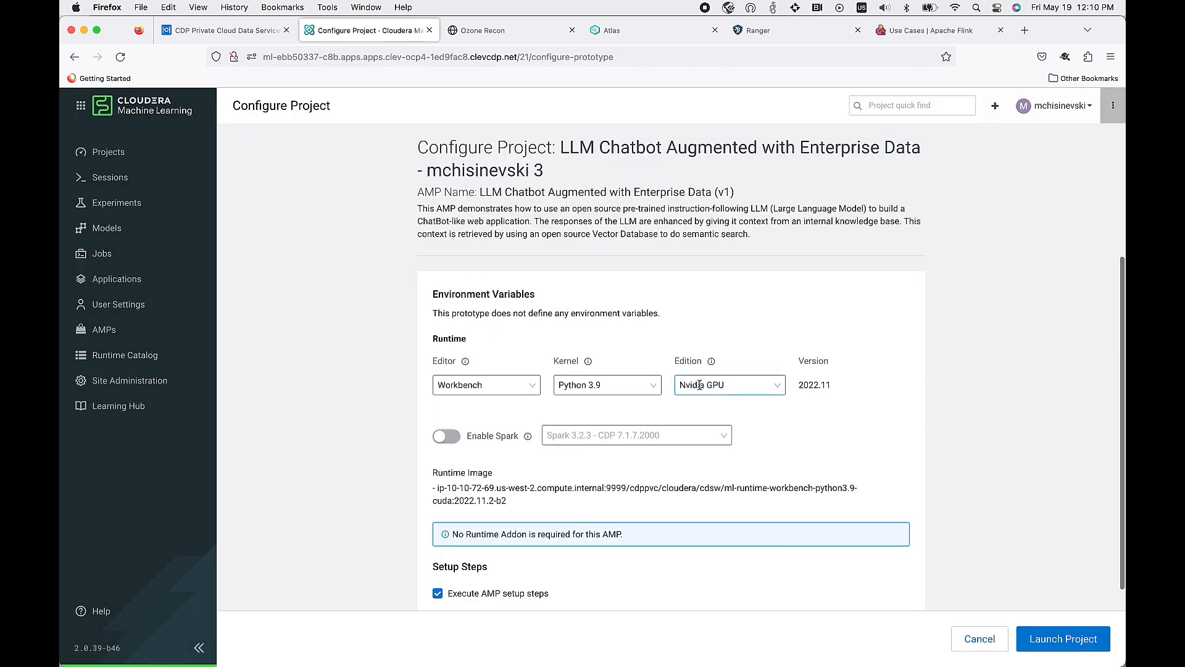
- Launch the chatbot project with the PBJ Workbench editor and the Marc Cuda 12.0 edition
{"action": "left_click", "coordinate": [726, 384]}
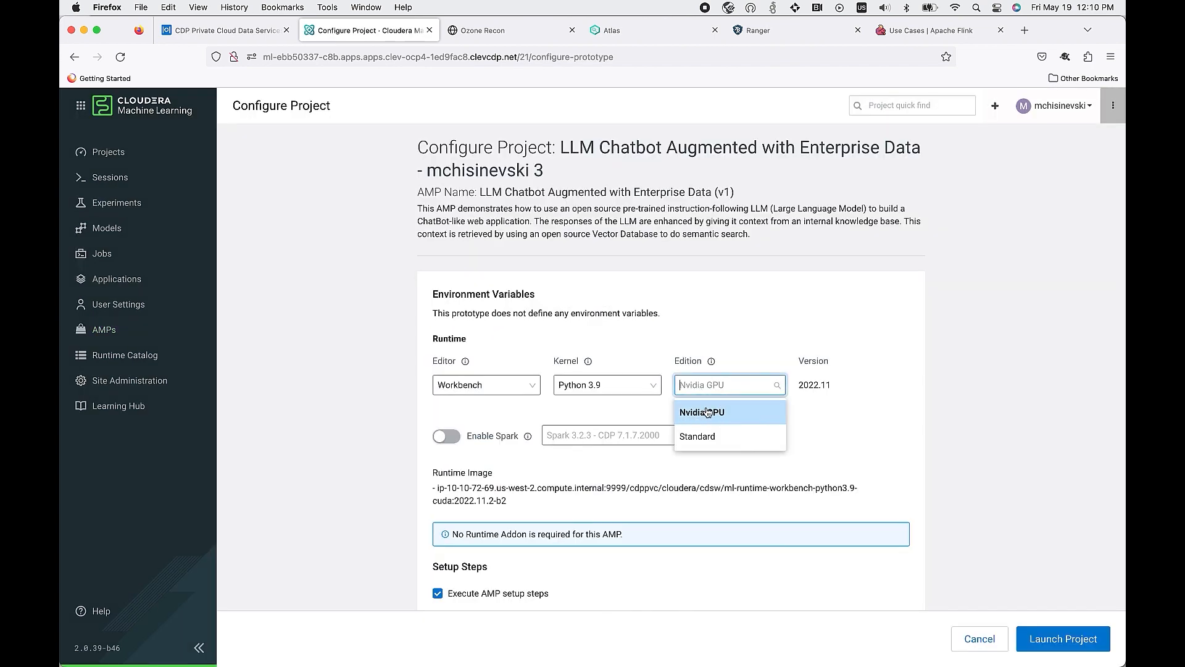
{"action": "left_click", "coordinate": [702, 412]}
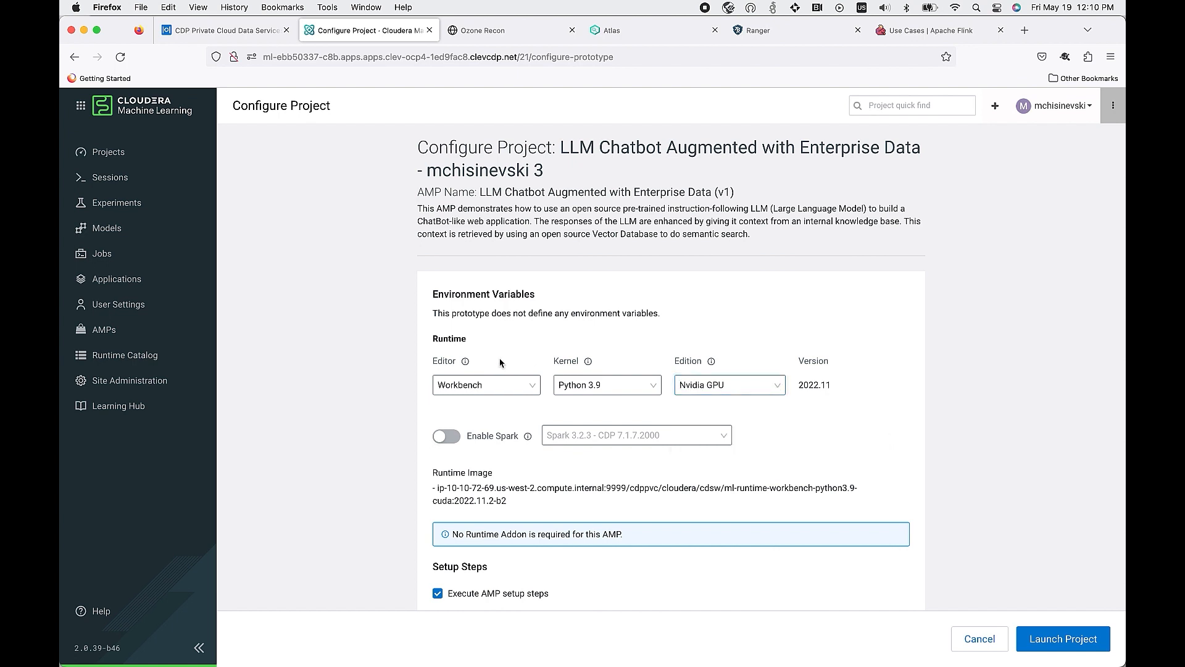
{"action": "left_click", "coordinate": [486, 384]}
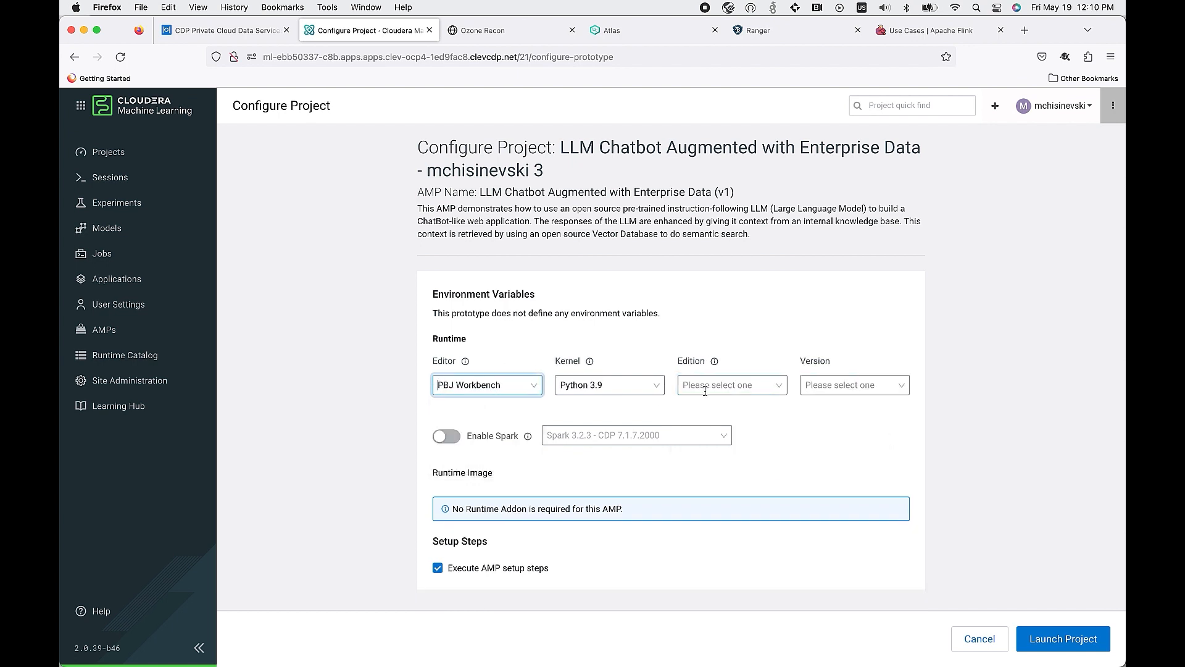
{"action": "left_click", "coordinate": [729, 384]}
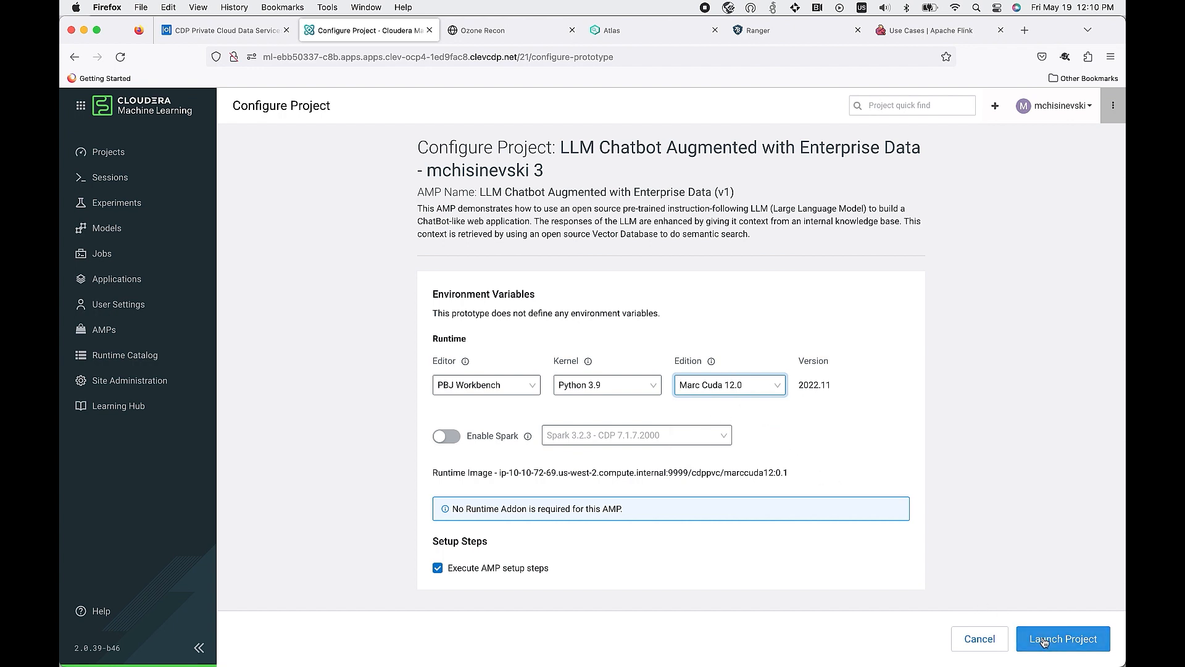
{"action": "left_click", "coordinate": [1062, 639]}
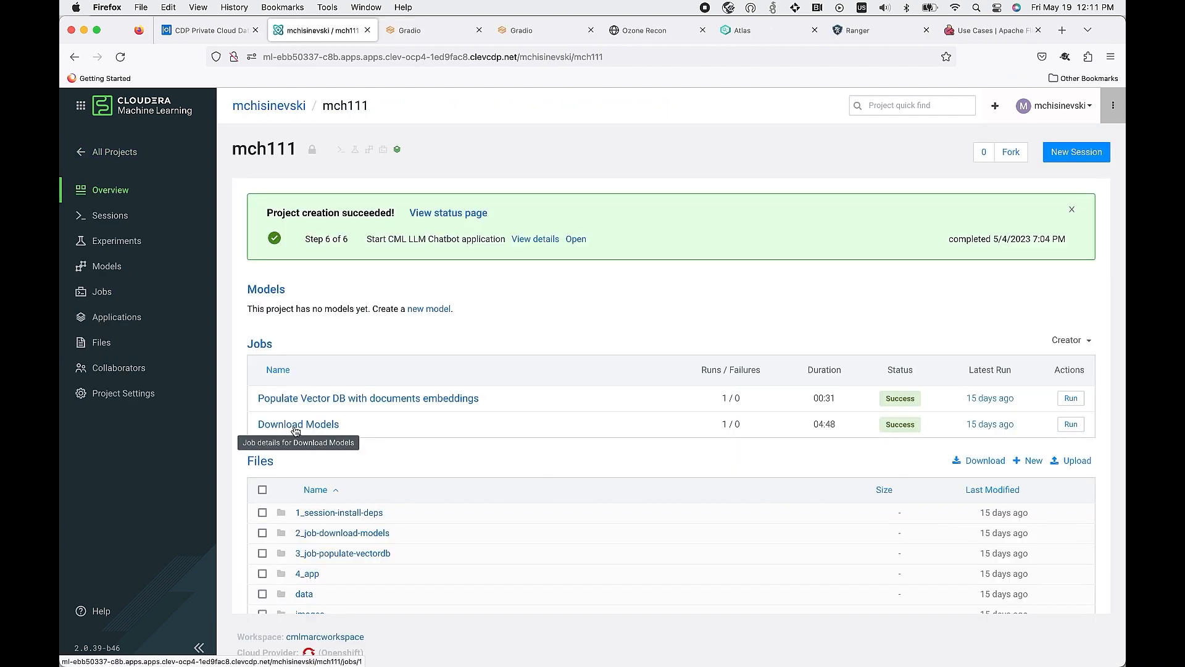
{"action": "mouse_move", "coordinate": [297, 399]}
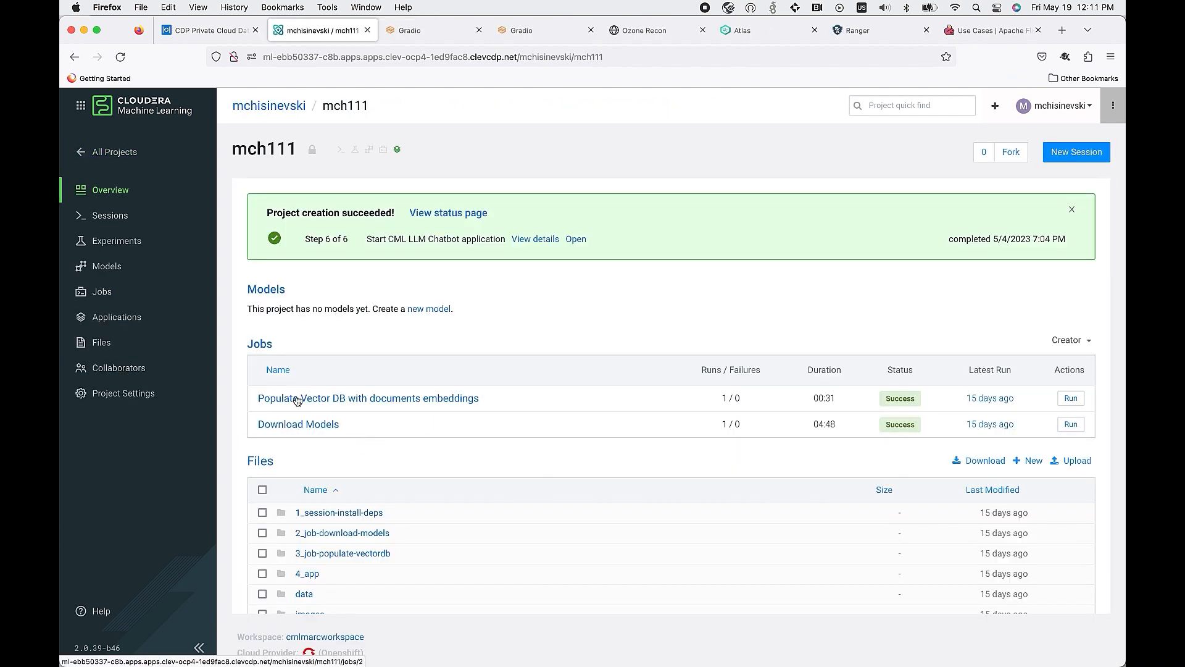
{"action": "mouse_move", "coordinate": [626, 243]}
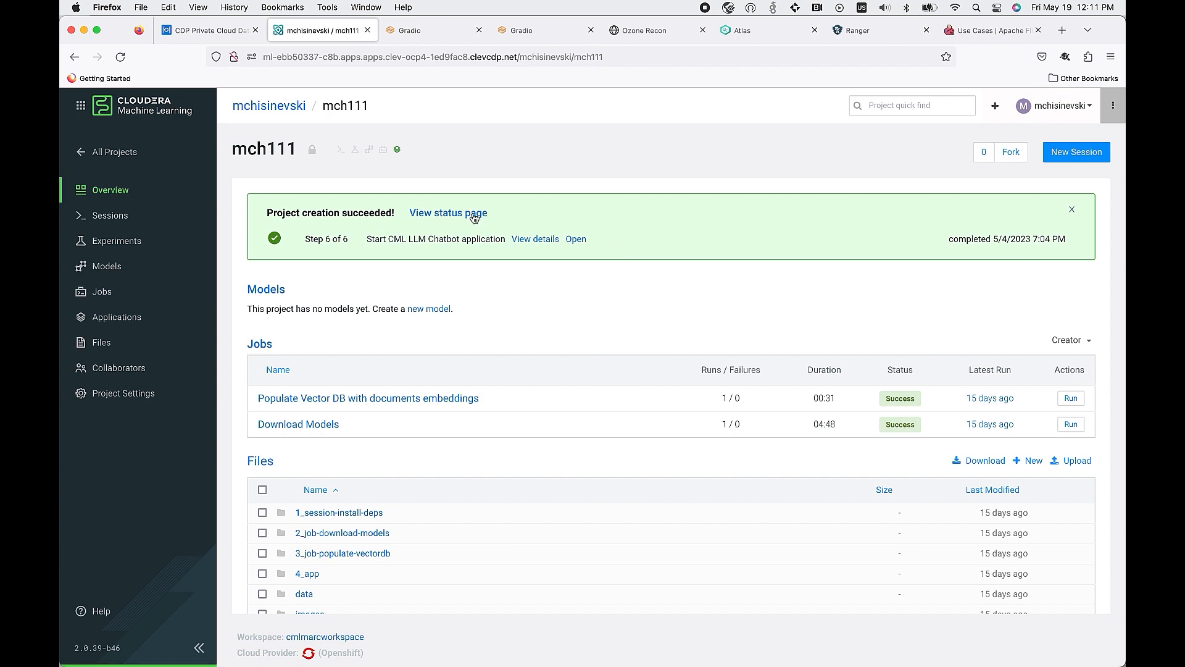
- Open the mch111 AMP status page from the Project creation succeeded banner
{"action": "left_click", "coordinate": [448, 213]}
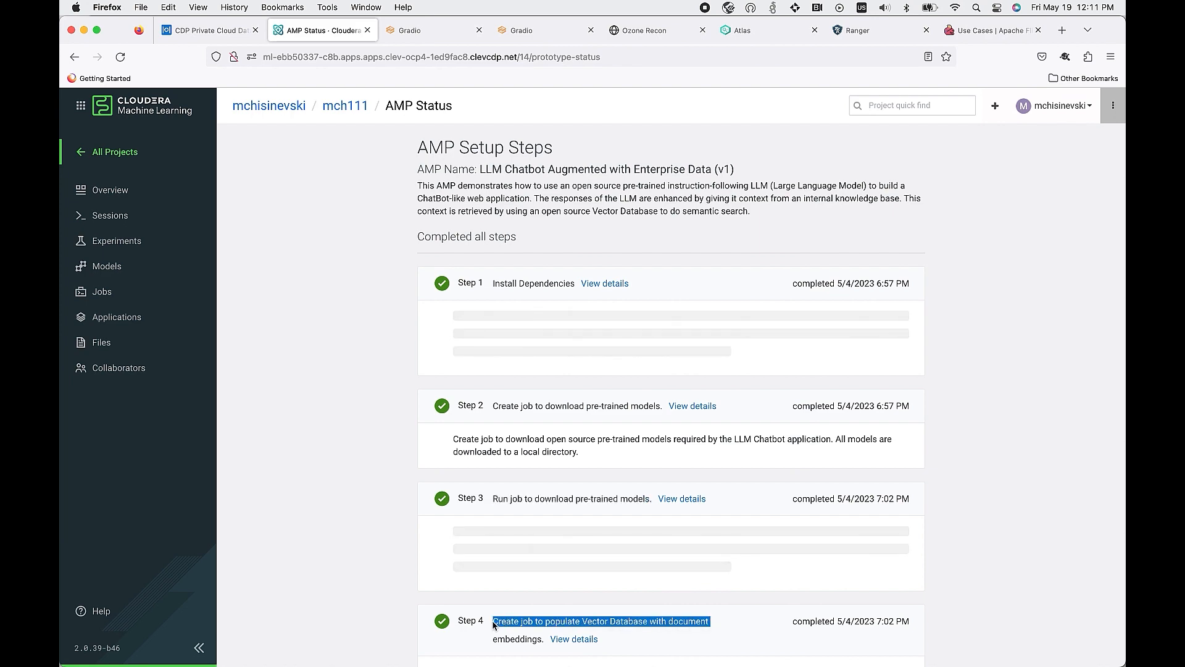
- Open details for Step 5, Populate Vector DB with documents embeddings
{"action": "scroll", "scroll_direction": "down", "scroll_amount": 3}
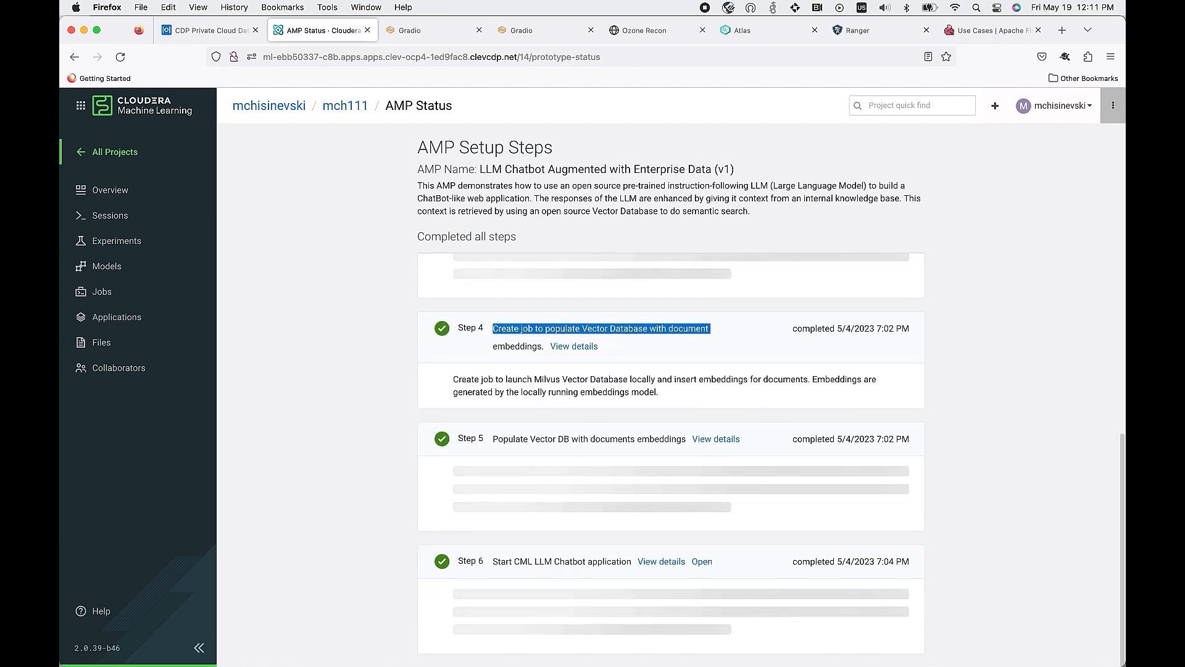
{"action": "mouse_move", "coordinate": [715, 439]}
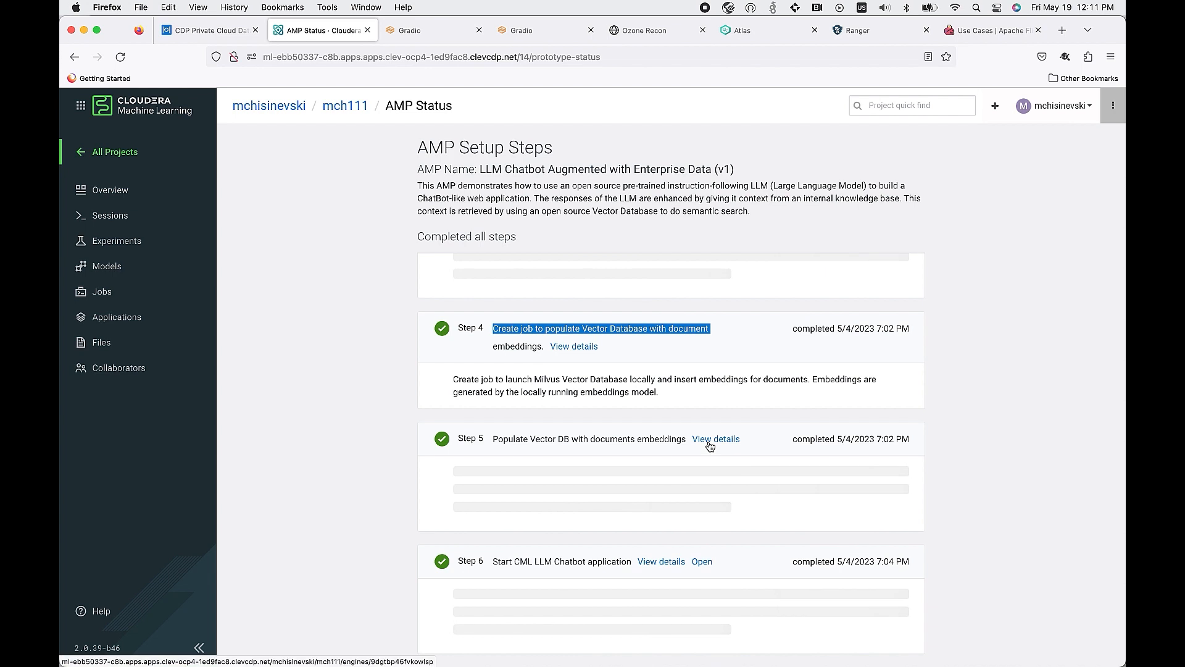
{"action": "left_click", "coordinate": [715, 439]}
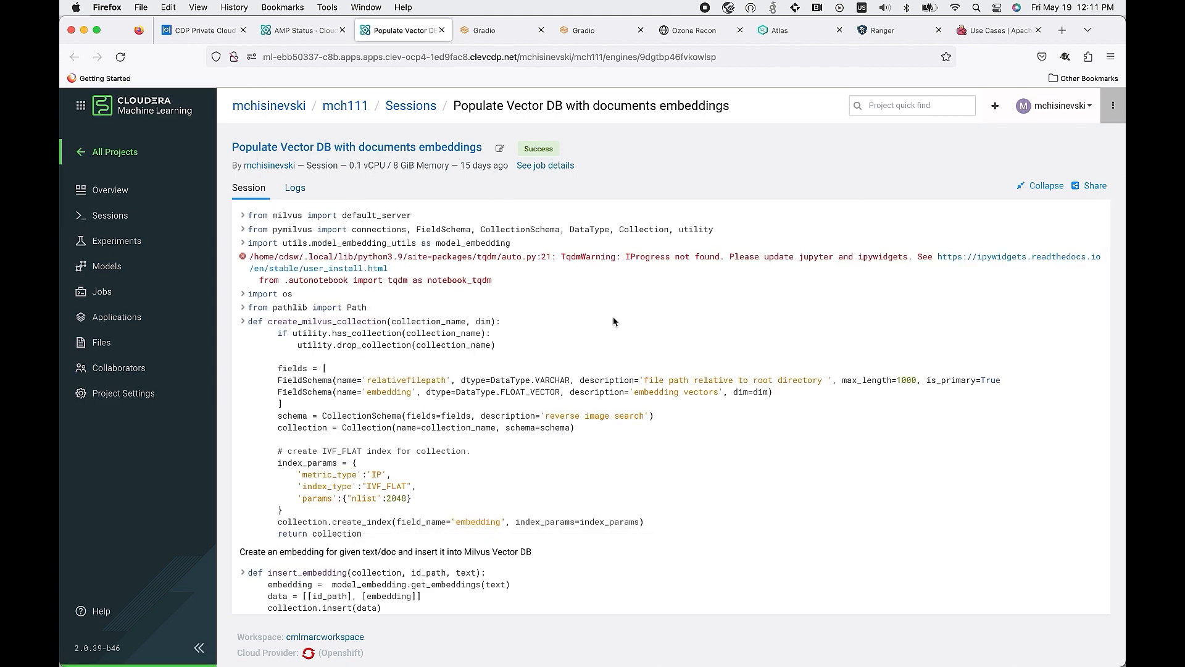
{"action": "scroll", "scroll_direction": "down", "scroll_amount": 3}
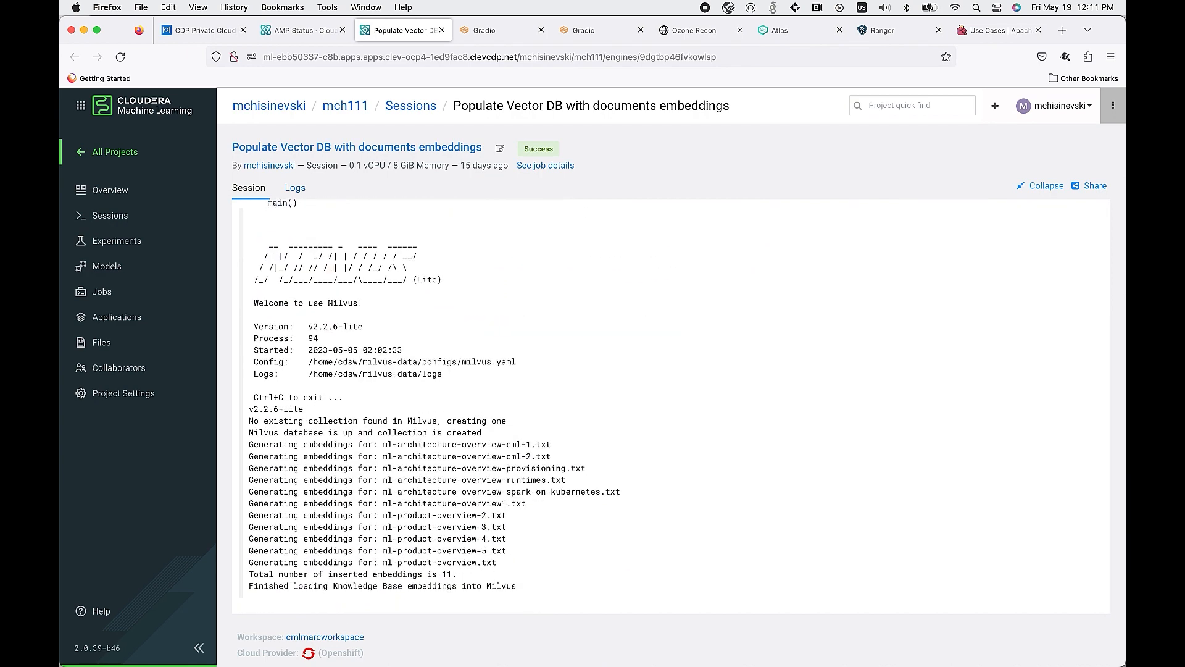
{"action": "left_click", "coordinate": [301, 30]}
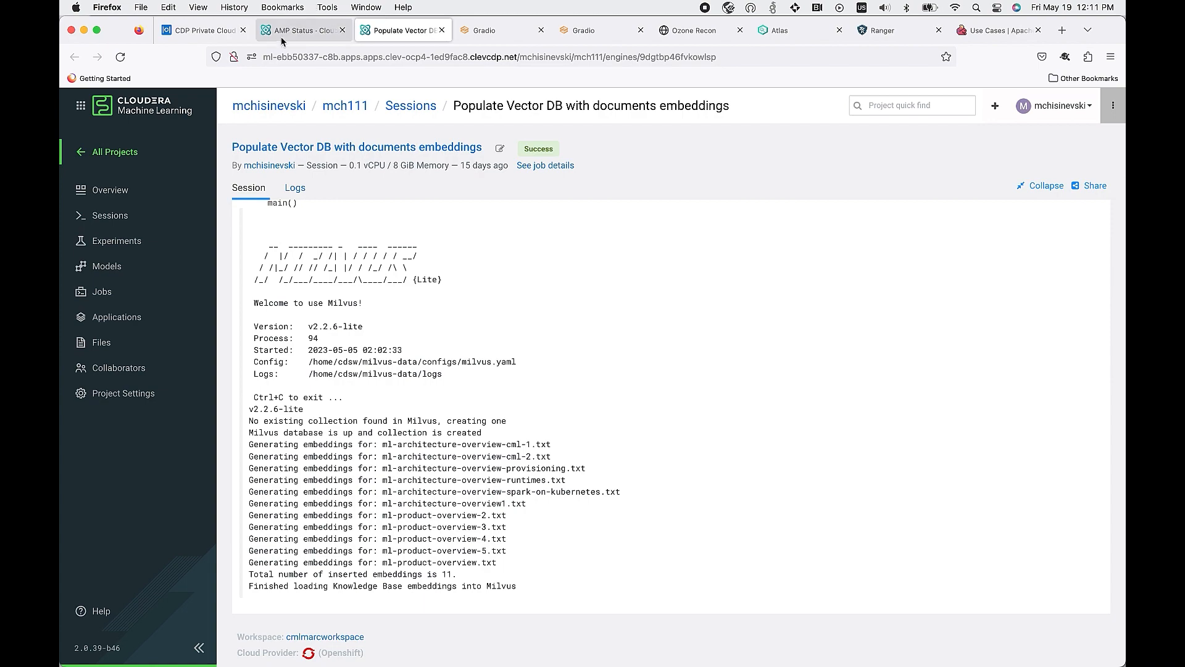